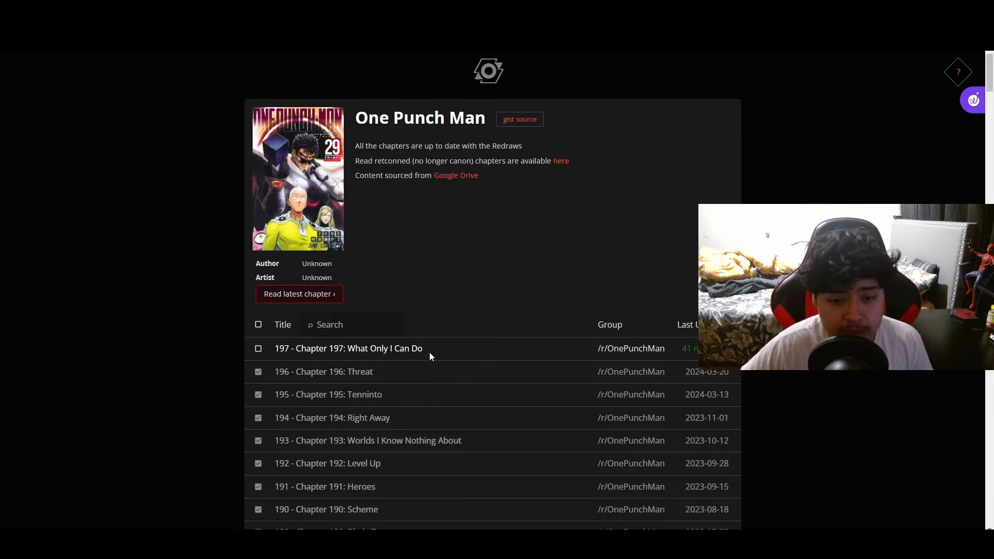
Open the '197 - Chapter 197: What Only I Can Do' row from the One Punch Man chapter list.
{"action": "left_click", "coordinate": [347, 348]}
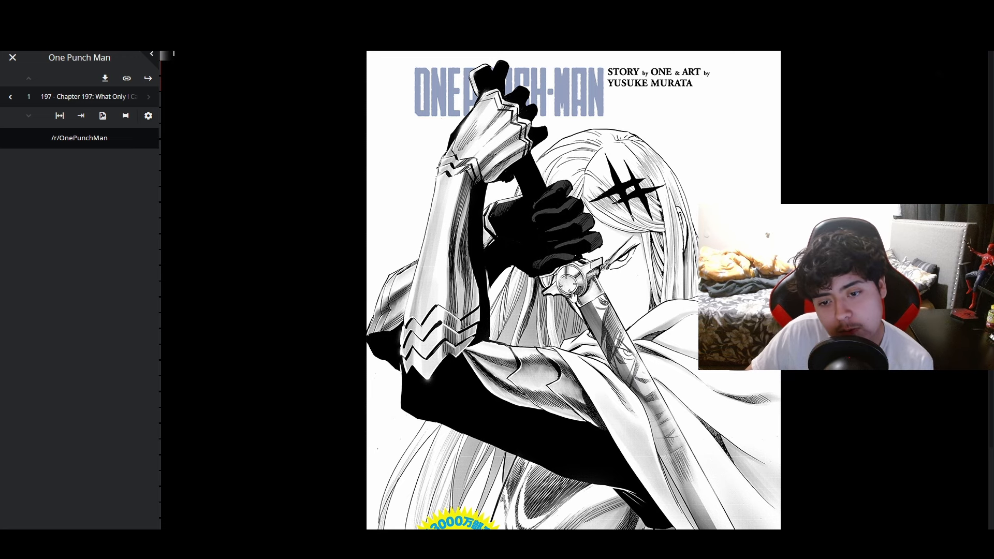
Read the chapter 197 cover page, then advance through pages 2 and 3 to page 4.
{"action": "scroll", "scroll_direction": "down", "scroll_amount": 3}
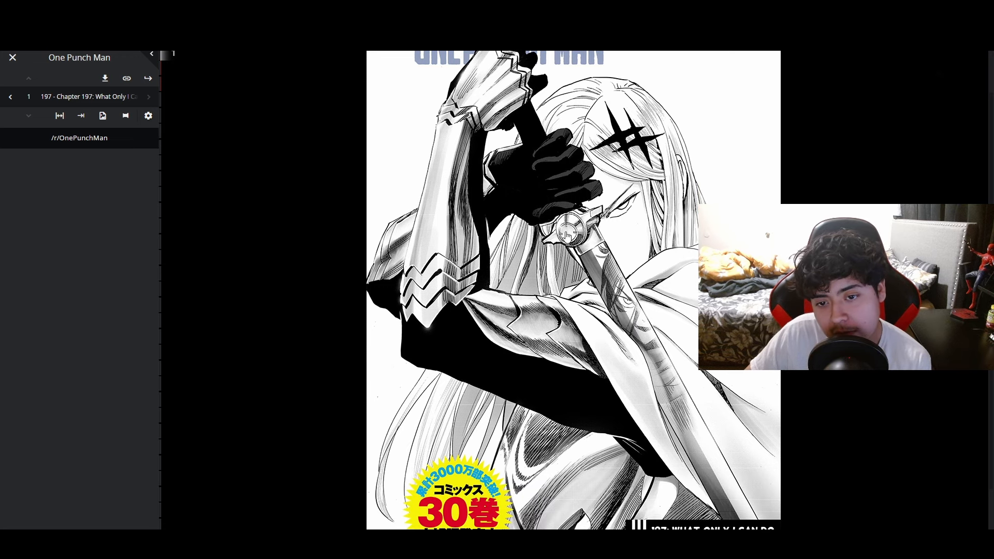
{"action": "scroll", "scroll_direction": "down", "scroll_amount": 3}
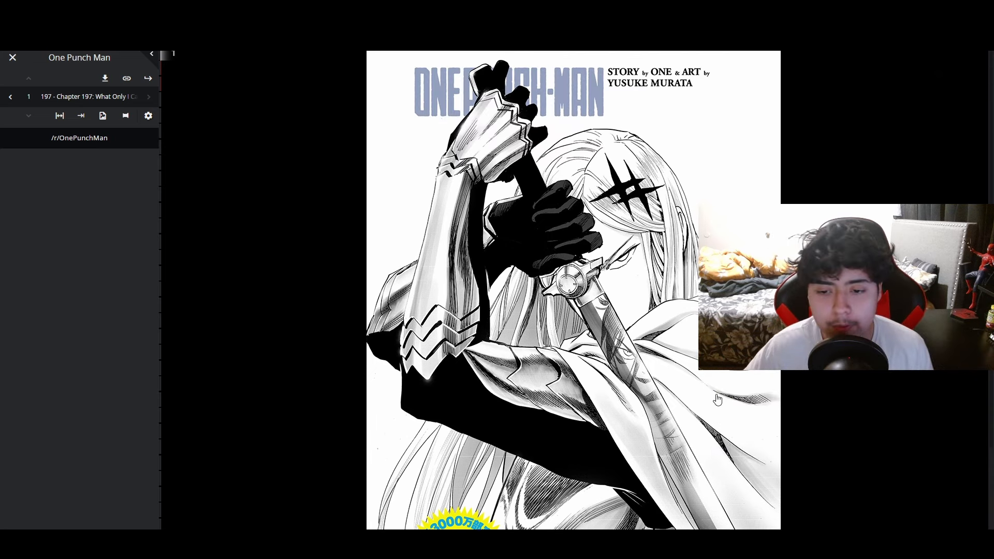
{"action": "scroll", "scroll_direction": "down", "scroll_amount": 3}
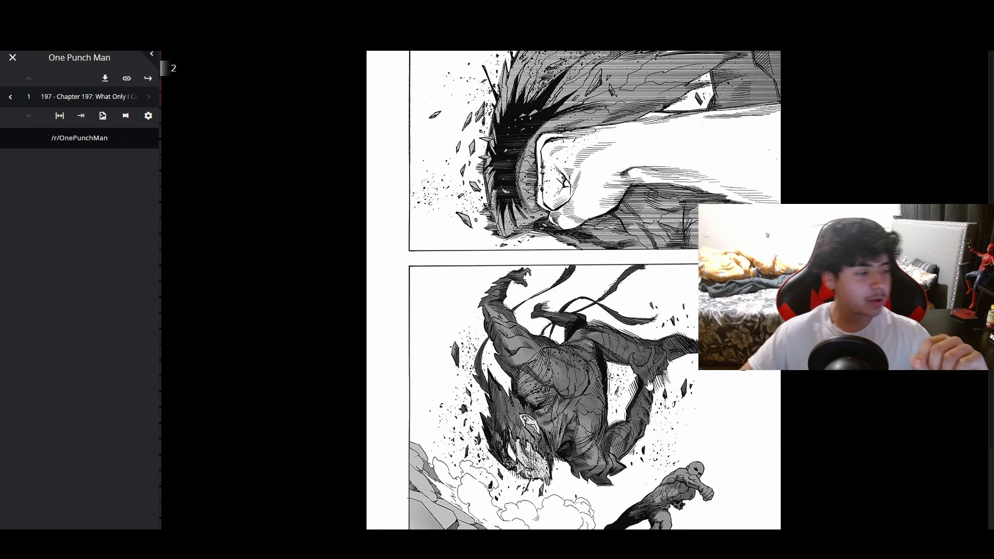
{"action": "scroll", "scroll_direction": "down", "scroll_amount": 3}
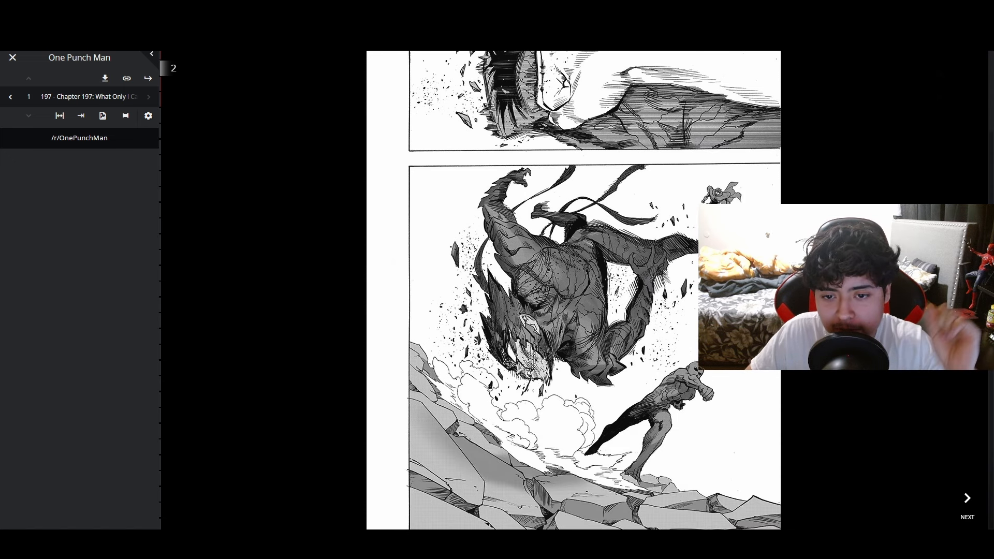
{"action": "left_click", "coordinate": [966, 498]}
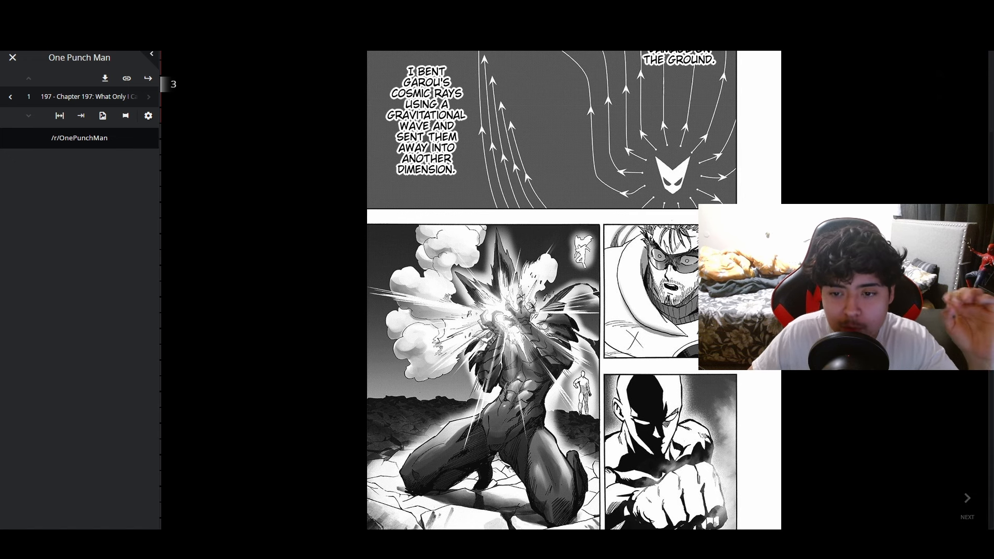
{"action": "left_click", "coordinate": [966, 498]}
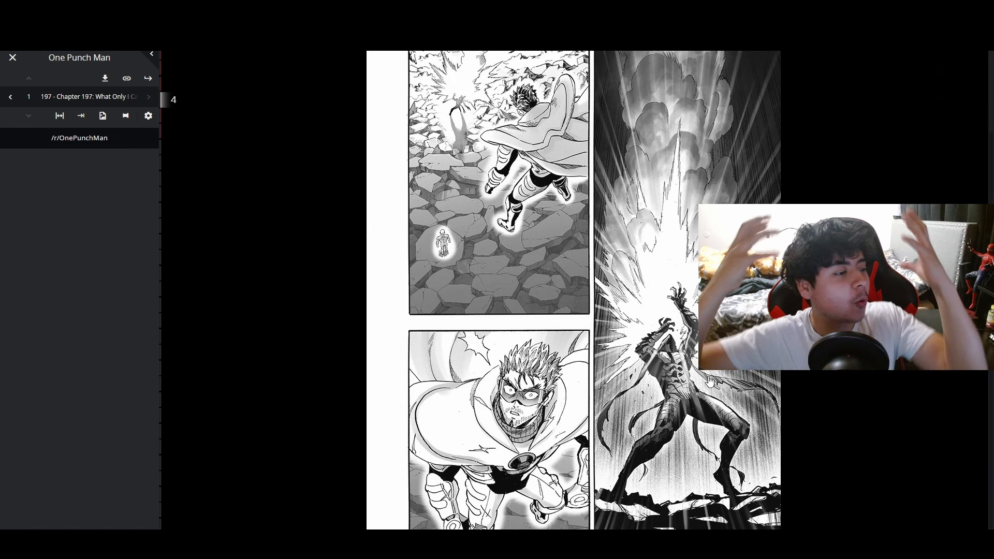
{"action": "scroll", "scroll_direction": "down", "scroll_amount": 3}
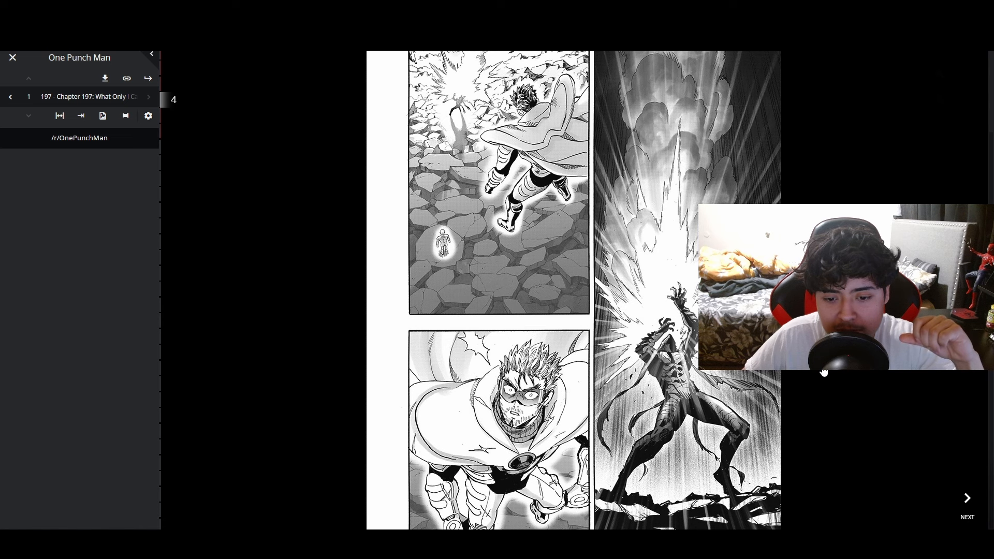
Advance to page 5 and read through pages 5–7 until page 8 appears.
{"action": "left_click", "coordinate": [966, 497]}
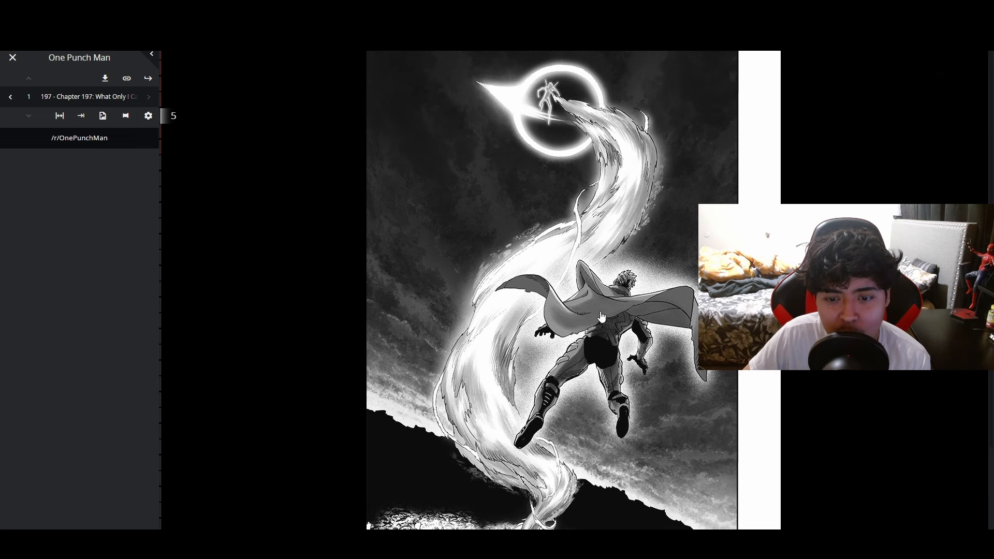
{"action": "mouse_move", "coordinate": [581, 205]}
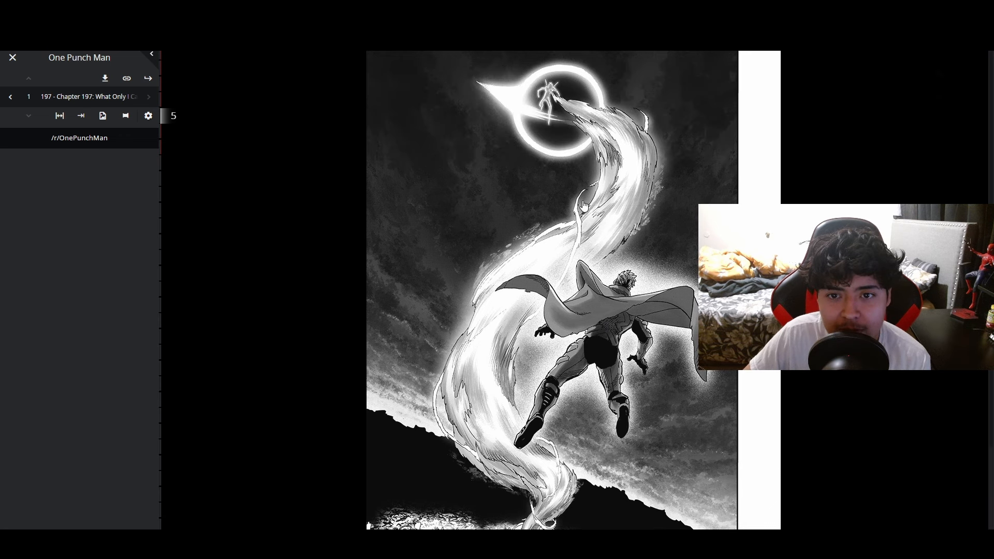
{"action": "mouse_move", "coordinate": [528, 300]}
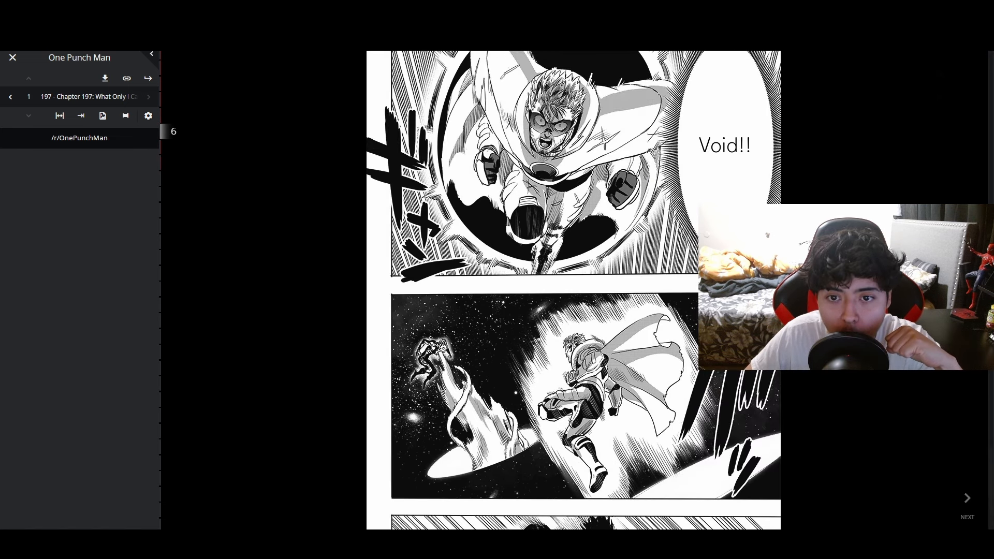
{"action": "scroll", "scroll_direction": "down", "scroll_amount": 3}
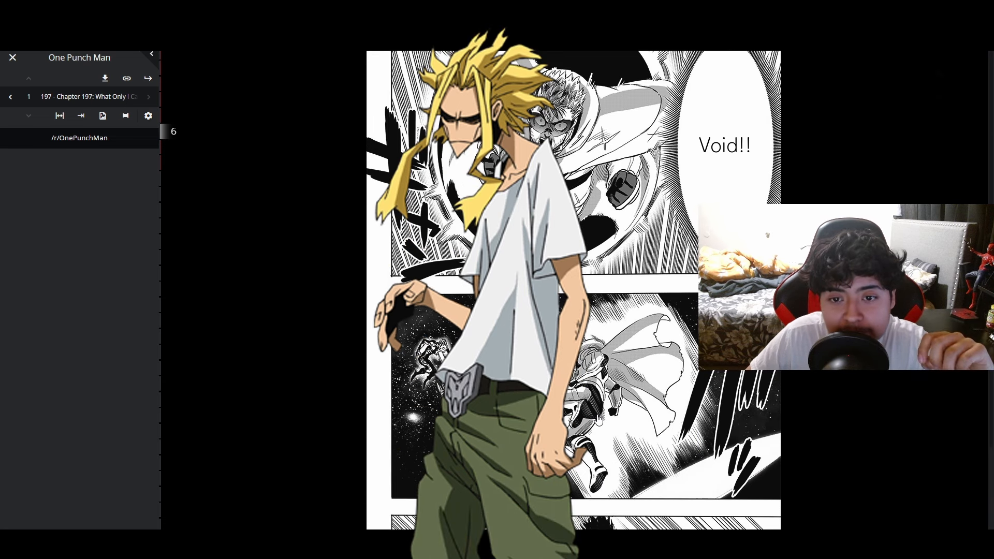
{"action": "scroll", "scroll_direction": "down", "scroll_amount": 3}
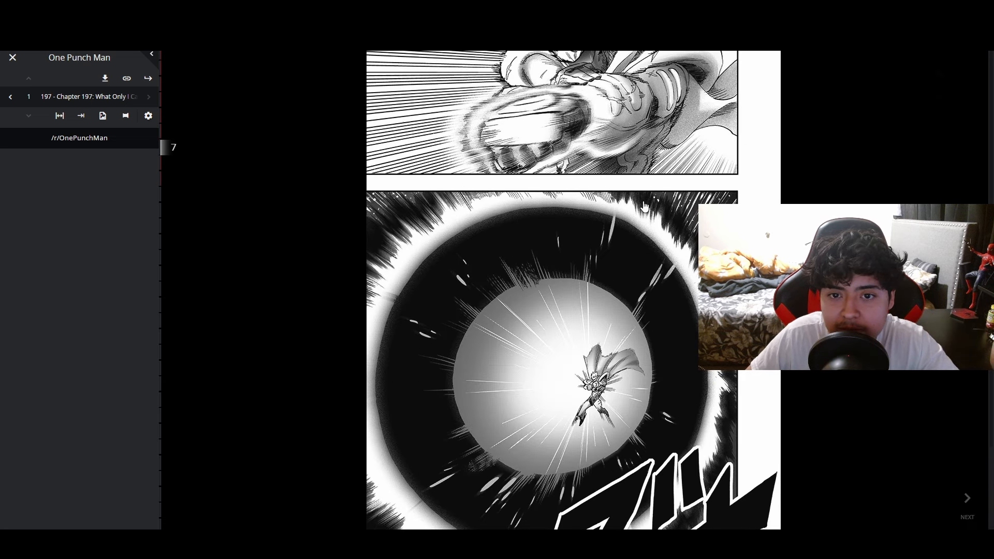
{"action": "scroll", "scroll_direction": "down", "scroll_amount": 3}
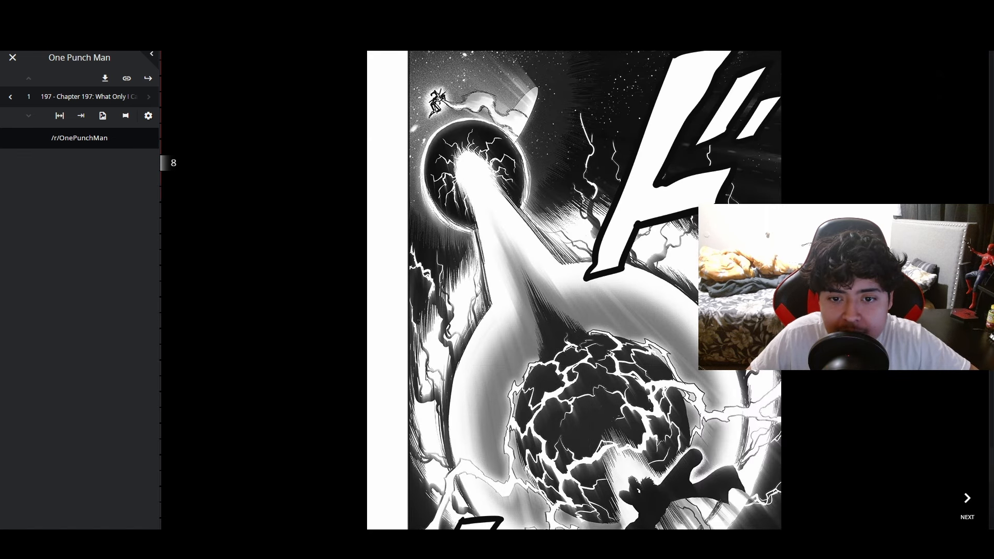
{"action": "scroll", "scroll_direction": "down", "scroll_amount": 3}
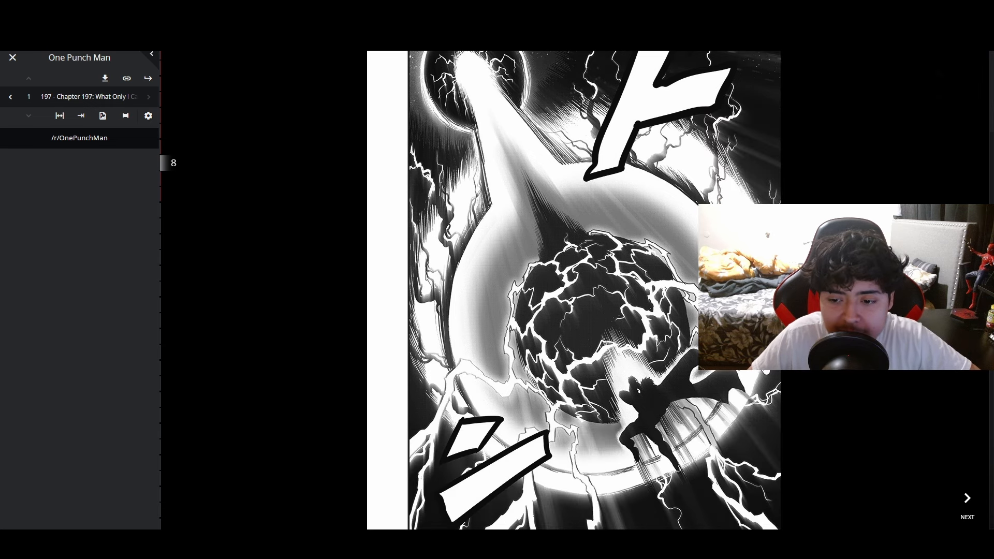
Read pages 9 to 13 of the space battle, ending back on page 6.
{"action": "left_click", "coordinate": [966, 497]}
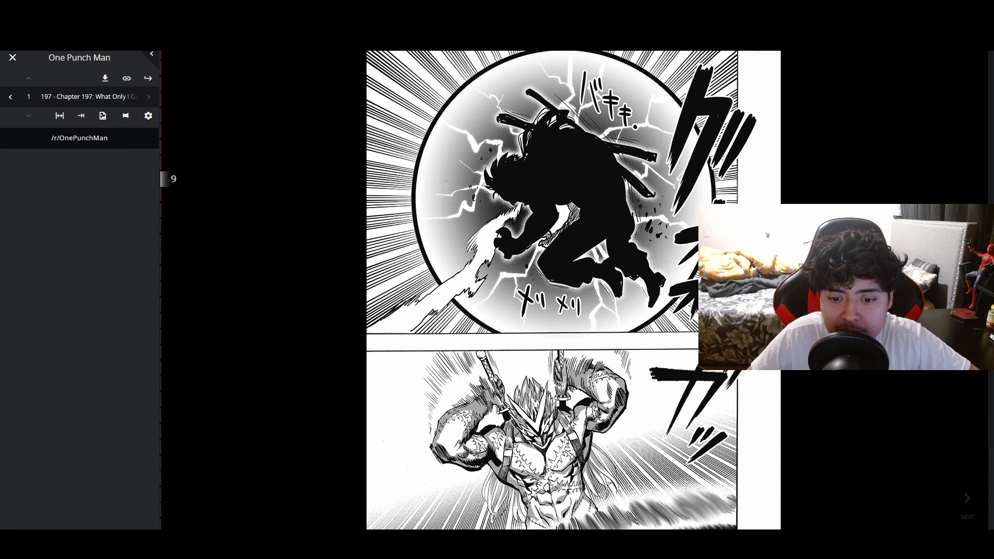
{"action": "scroll", "scroll_direction": "down", "scroll_amount": 3}
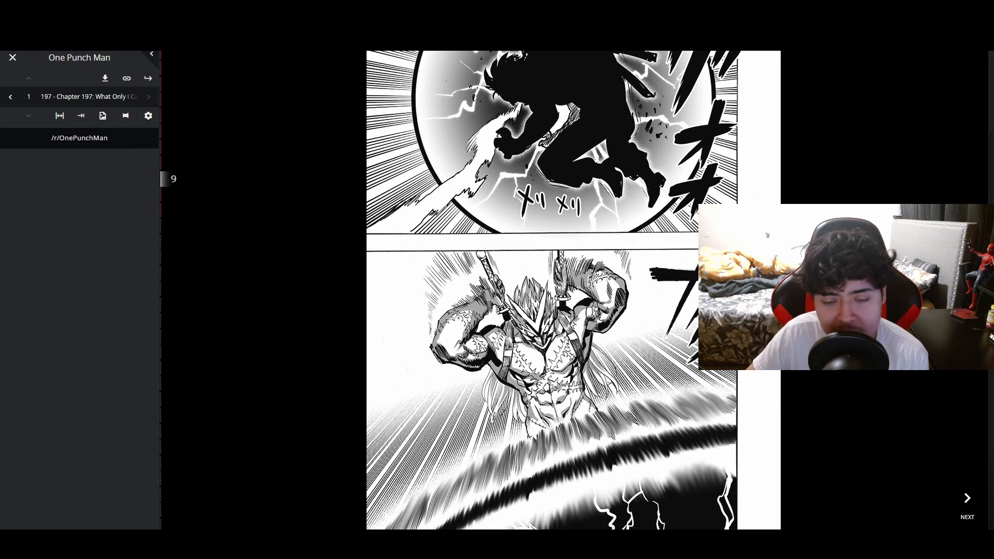
{"action": "left_click", "coordinate": [967, 497]}
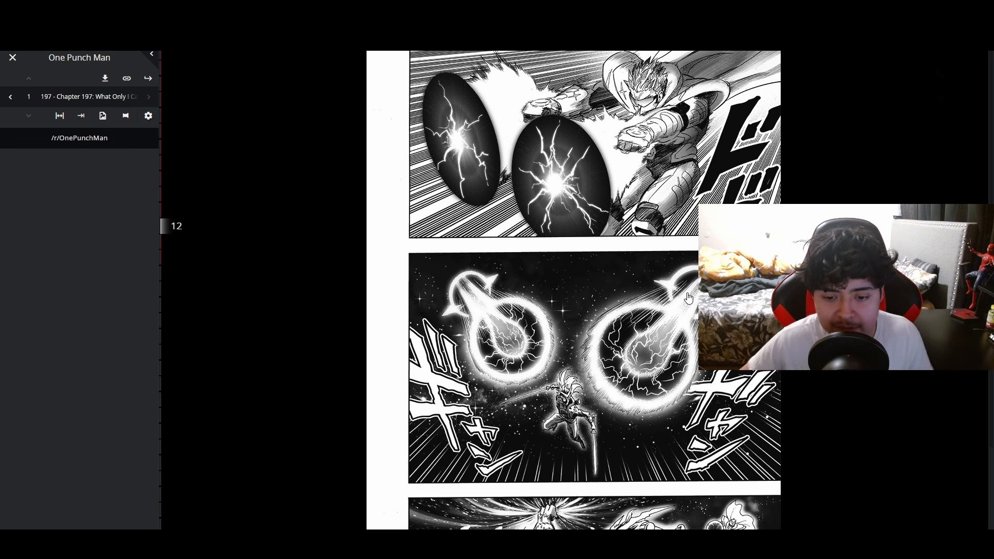
{"action": "scroll", "scroll_direction": "down", "scroll_amount": 3}
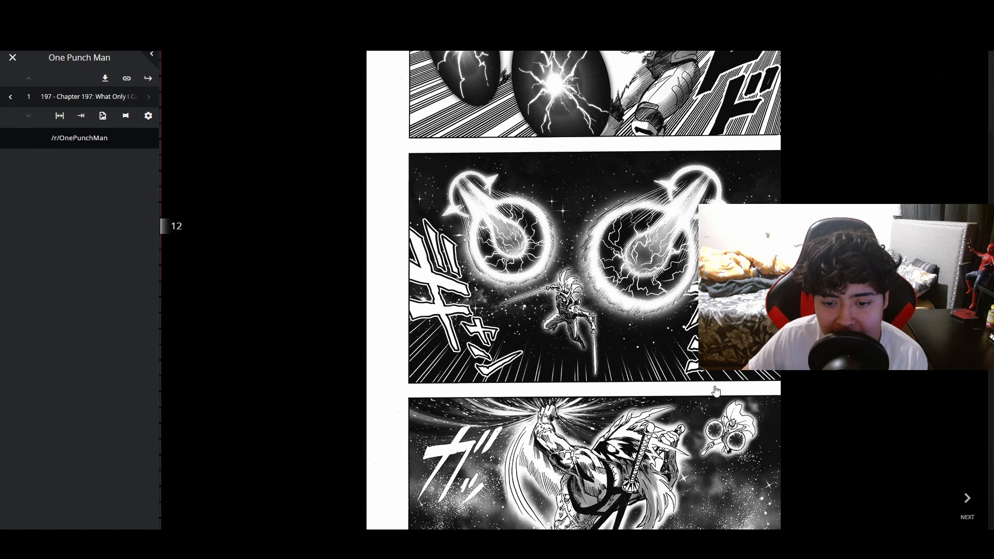
{"action": "mouse_move", "coordinate": [809, 416]}
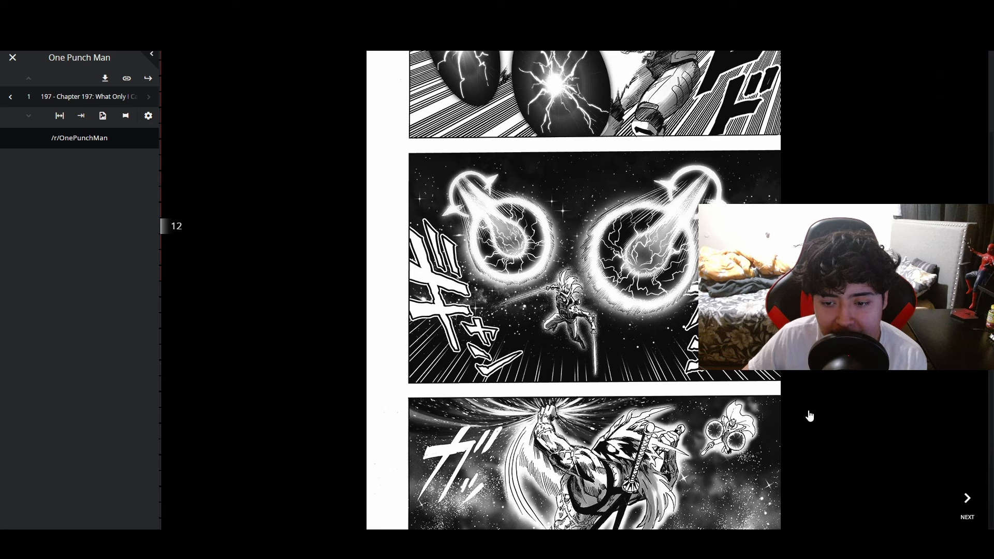
{"action": "mouse_move", "coordinate": [799, 388]}
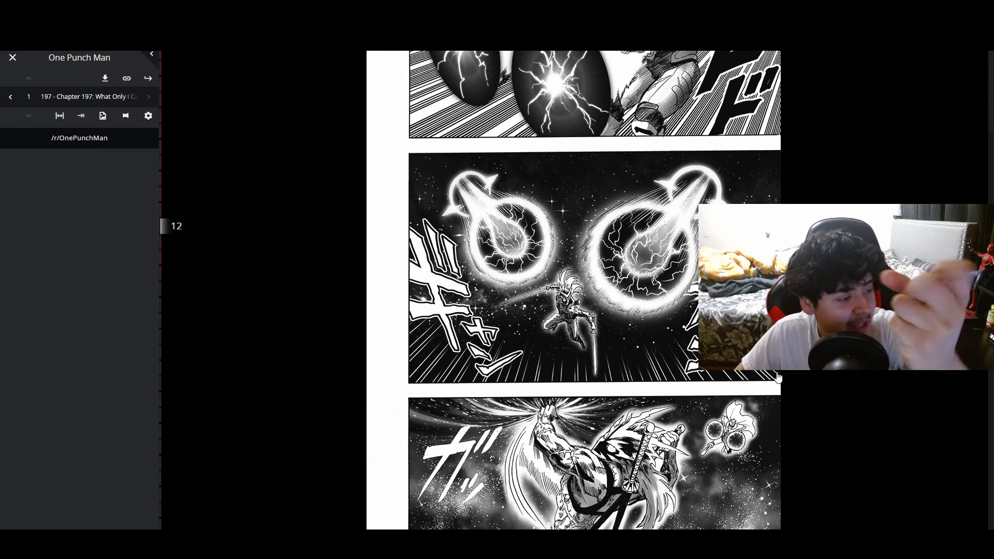
{"action": "scroll", "scroll_direction": "down", "scroll_amount": 3}
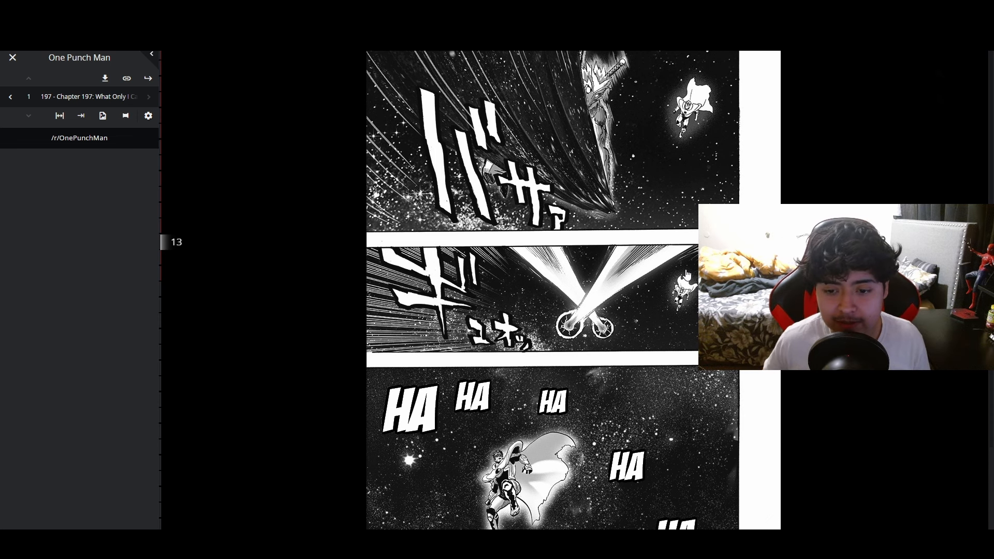
{"action": "scroll", "scroll_direction": "down", "scroll_amount": 3}
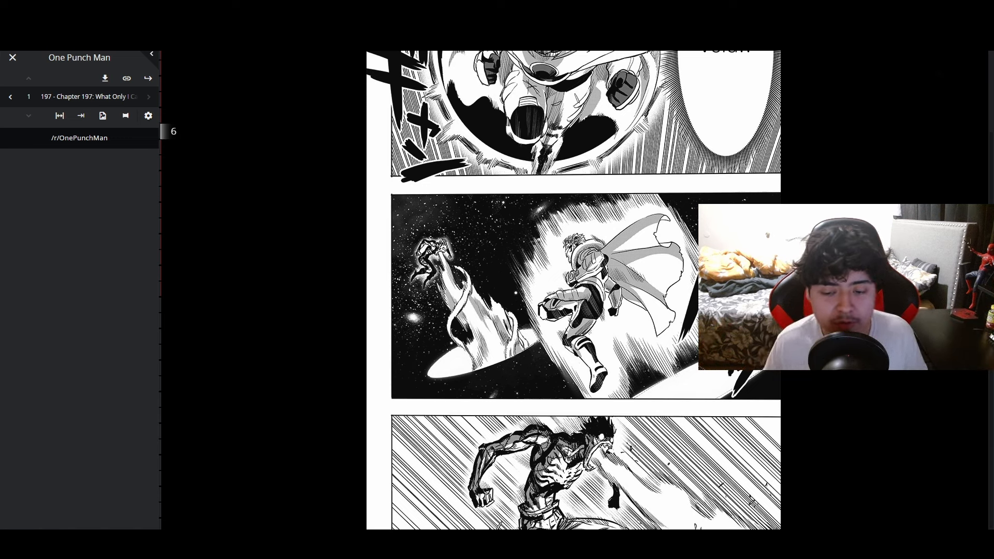
Scroll to page 15, where Blast explains the dimension slash.
{"action": "scroll", "scroll_direction": "down", "scroll_amount": 3}
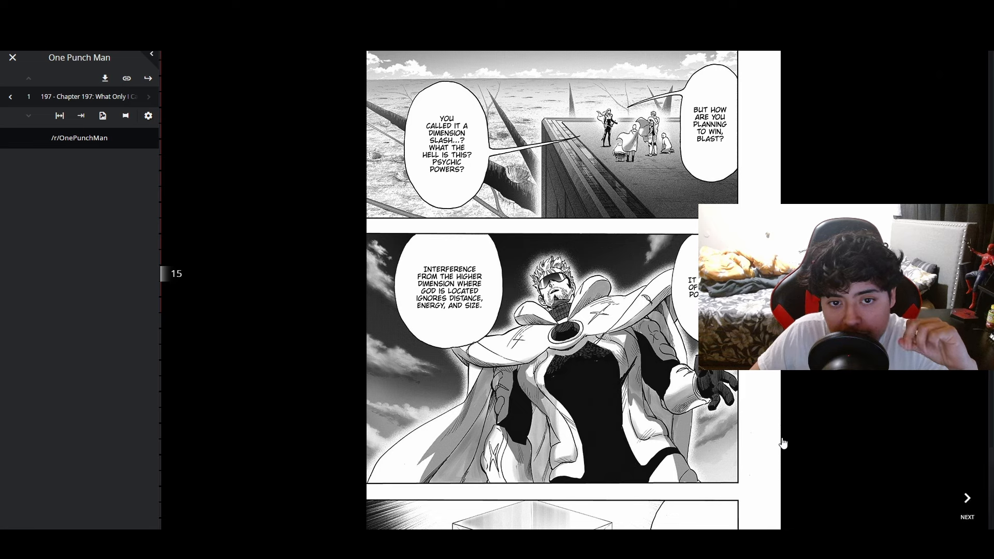
{"action": "mouse_move", "coordinate": [725, 425]}
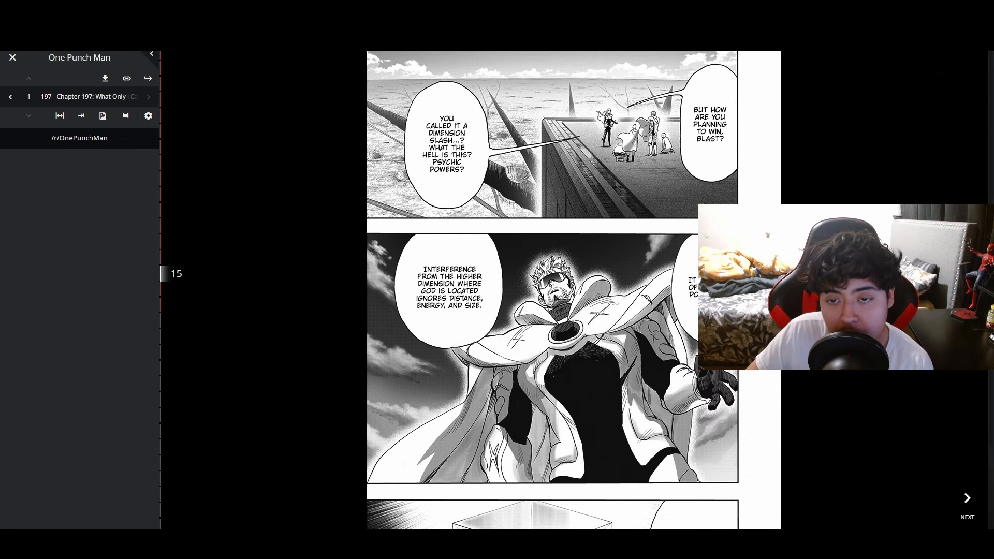
Read past the challenge letter through pages 17 and 18 to page 19.
{"action": "left_click", "coordinate": [966, 499]}
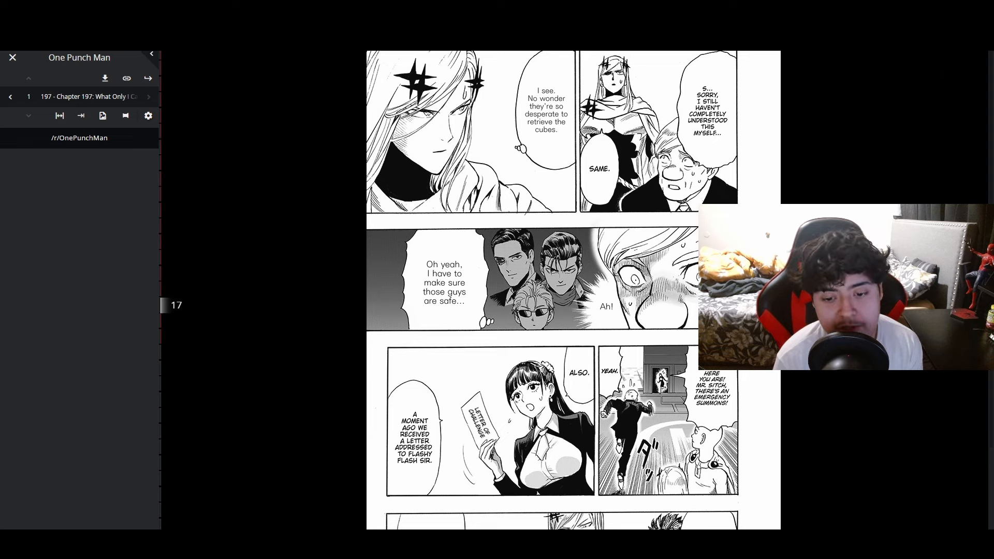
{"action": "scroll", "scroll_direction": "down", "scroll_amount": 3}
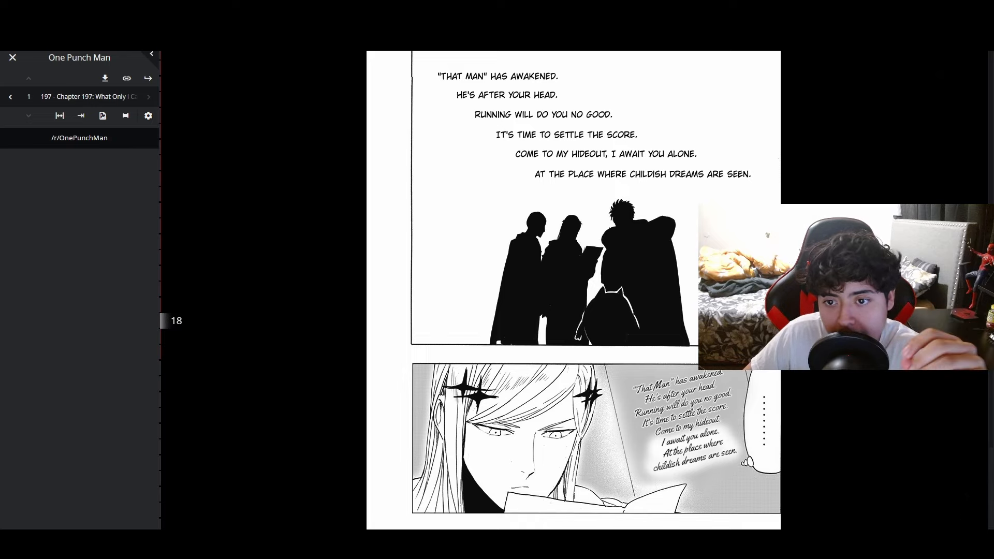
{"action": "scroll", "scroll_direction": "down", "scroll_amount": 3}
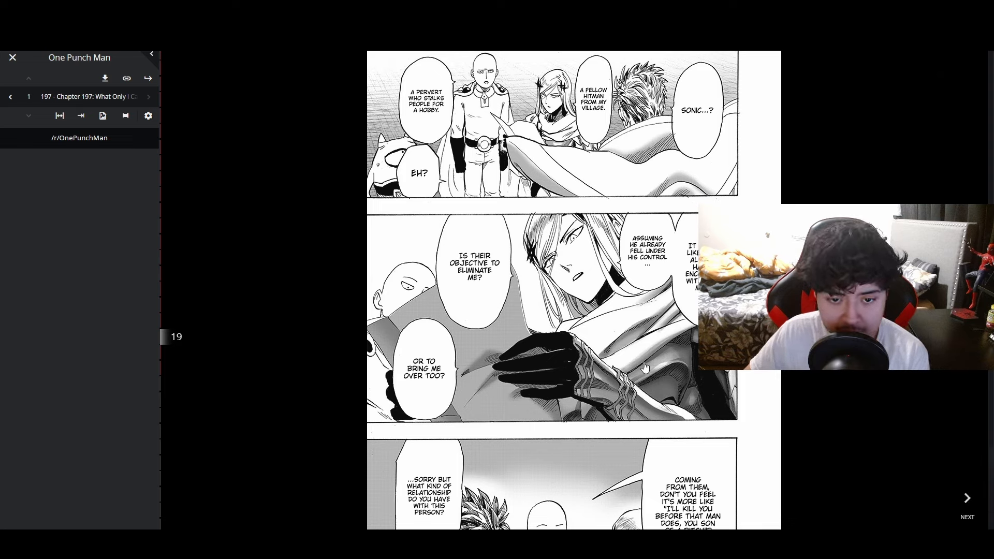
{"action": "mouse_move", "coordinate": [539, 352]}
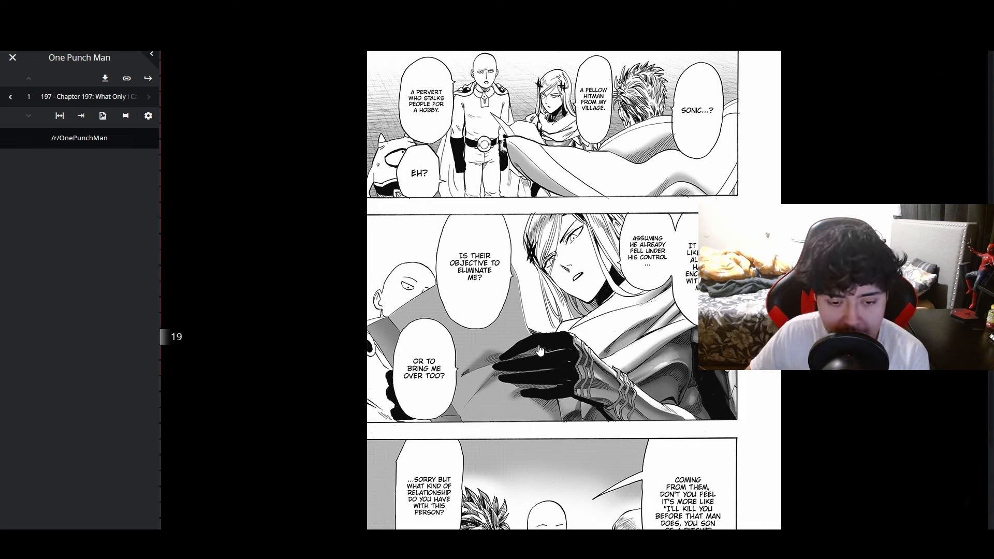
Read pages 19 and 20 to reach page 21's hideout address question.
{"action": "scroll", "scroll_direction": "down", "scroll_amount": 3}
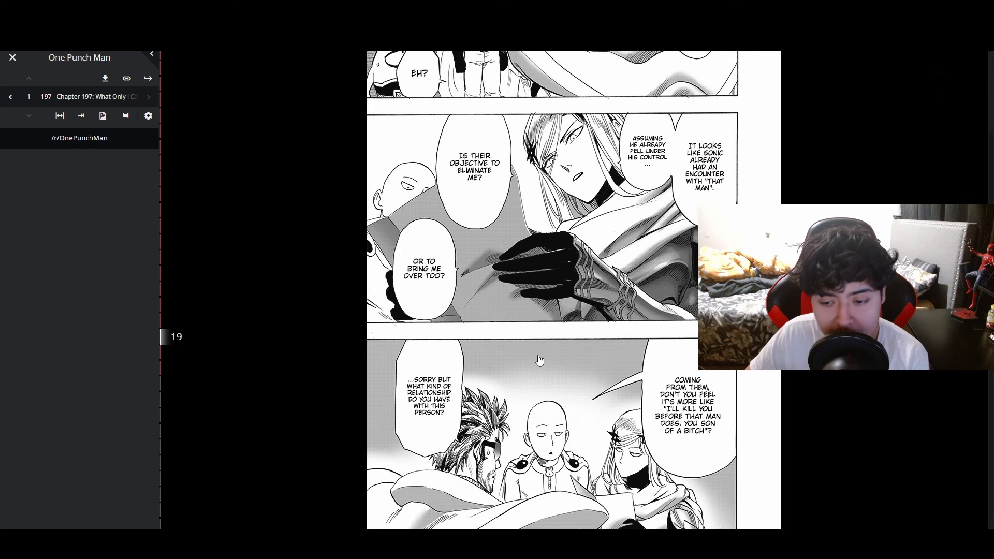
{"action": "mouse_move", "coordinate": [779, 389]}
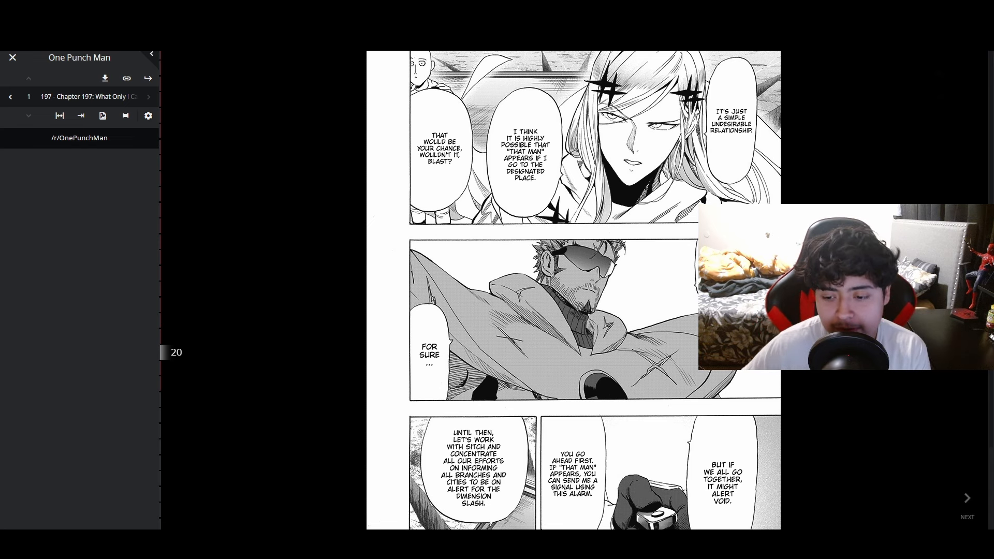
{"action": "scroll", "scroll_direction": "down", "scroll_amount": 3}
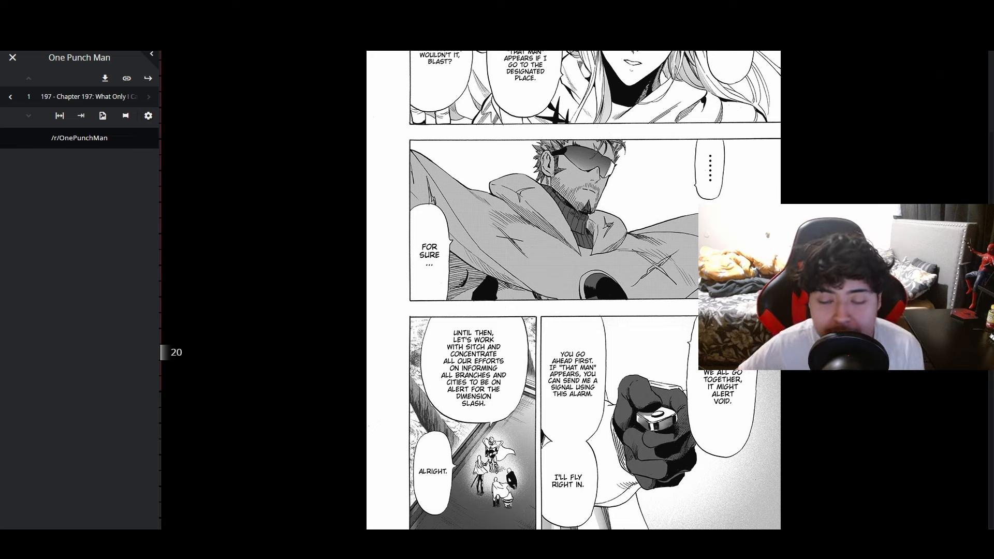
{"action": "scroll", "scroll_direction": "down", "scroll_amount": 3}
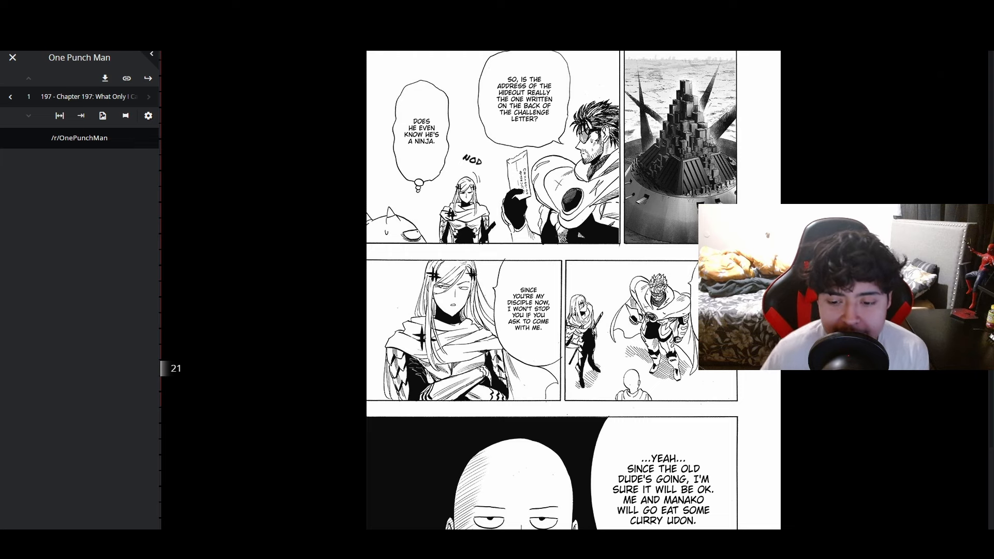
Read pages 21–26 from the mountain panels to page 27's sword-drawing scene.
{"action": "scroll", "scroll_direction": "down", "scroll_amount": 3}
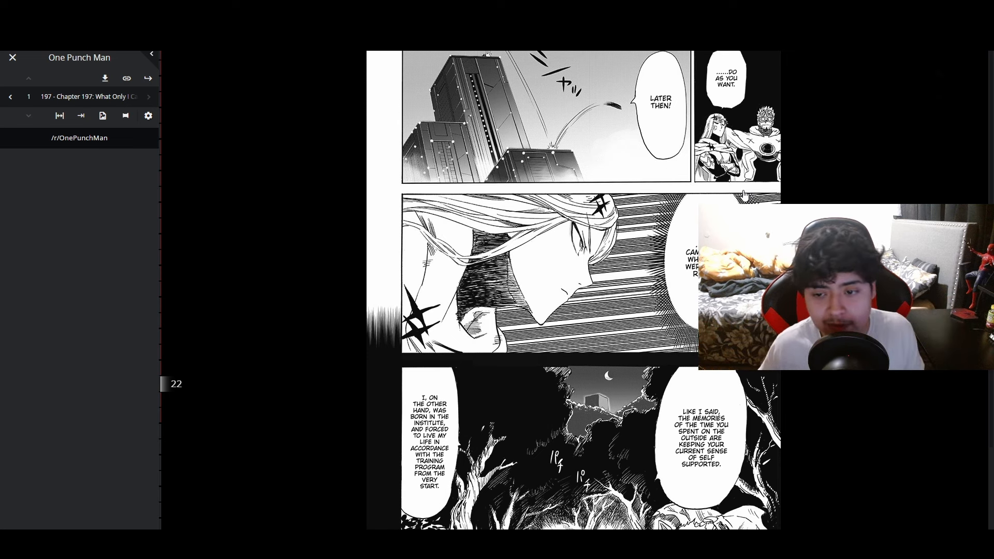
{"action": "scroll", "scroll_direction": "down", "scroll_amount": 3}
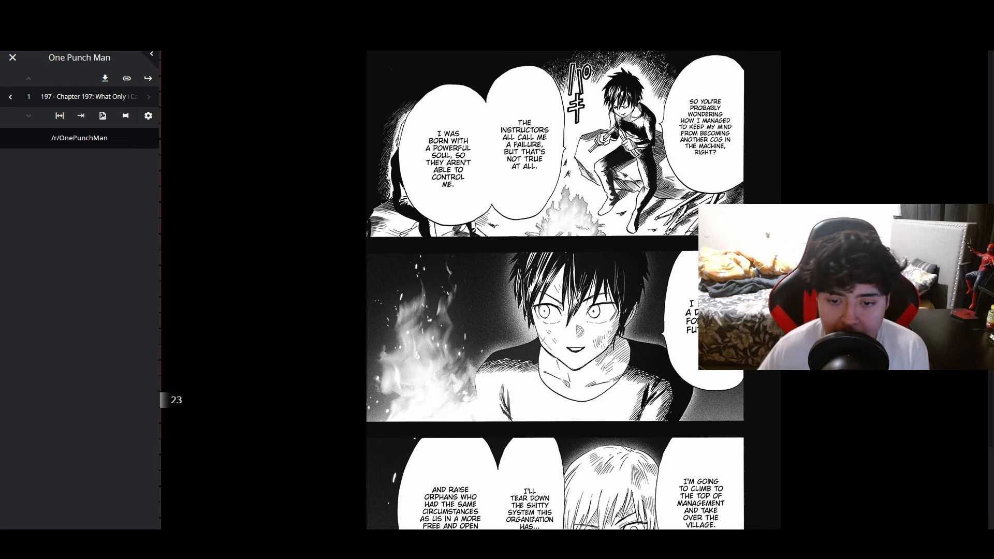
{"action": "scroll", "scroll_direction": "down", "scroll_amount": 3}
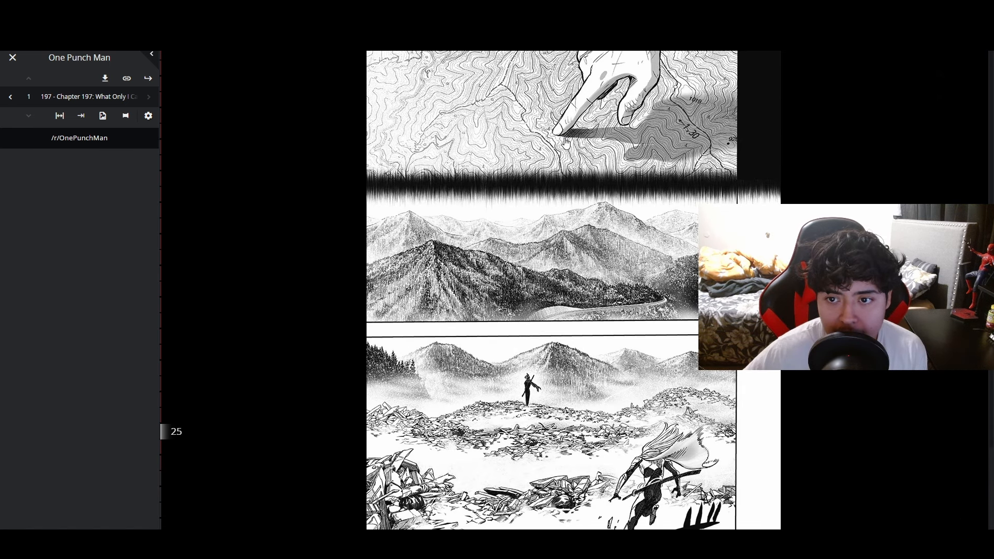
{"action": "mouse_move", "coordinate": [544, 157]}
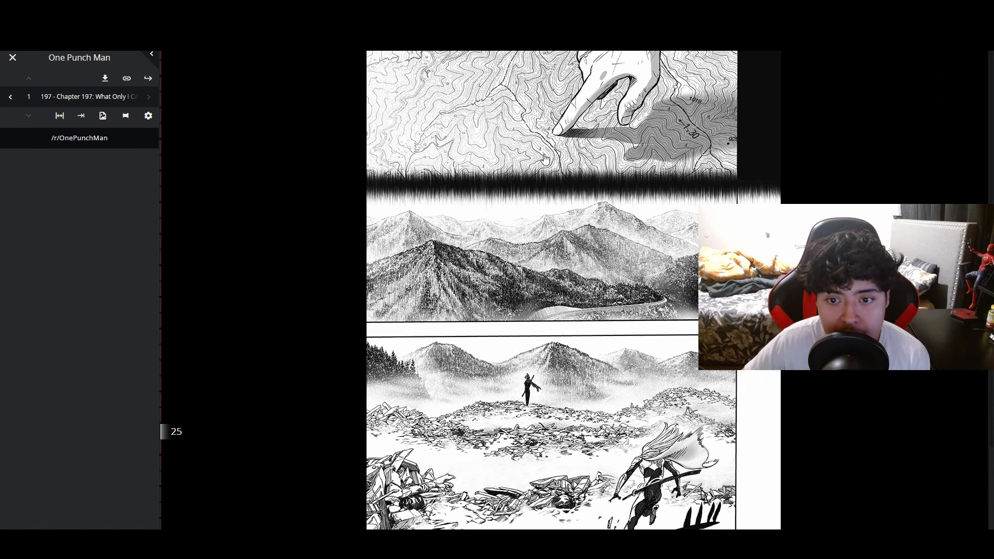
{"action": "scroll", "scroll_direction": "down", "scroll_amount": 3}
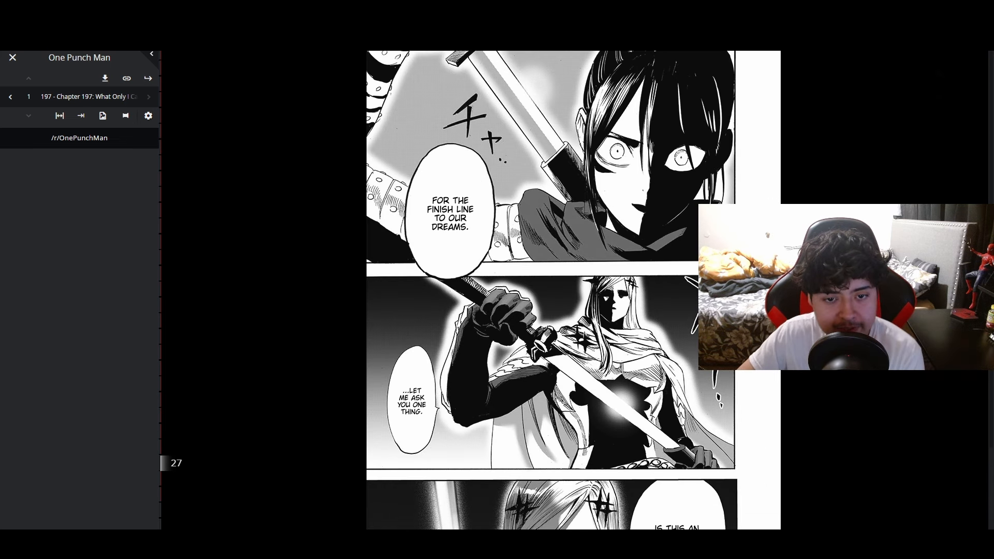
Read past pages 27–29 to page 30's full-page swordswoman panel.
{"action": "scroll", "scroll_direction": "down", "scroll_amount": 3}
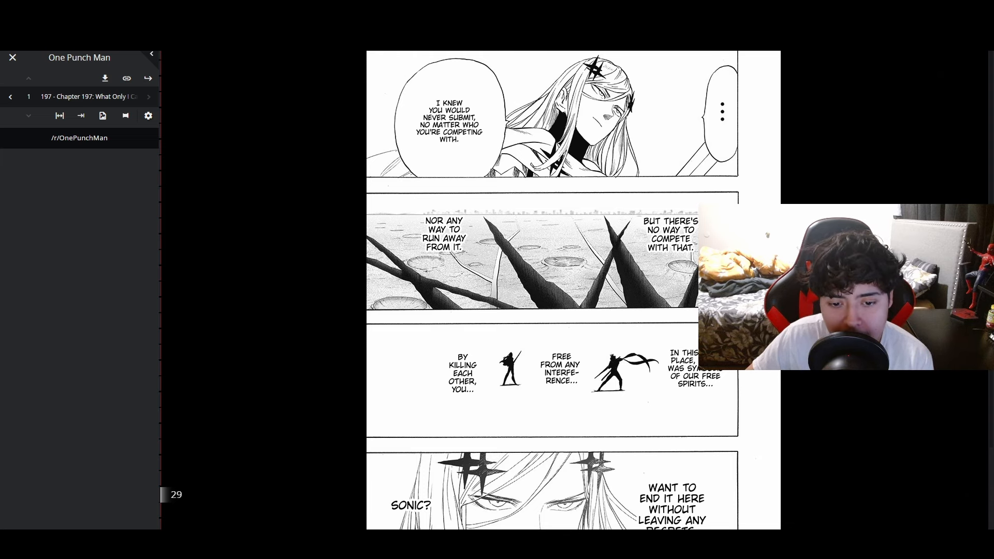
{"action": "scroll", "scroll_direction": "down", "scroll_amount": 3}
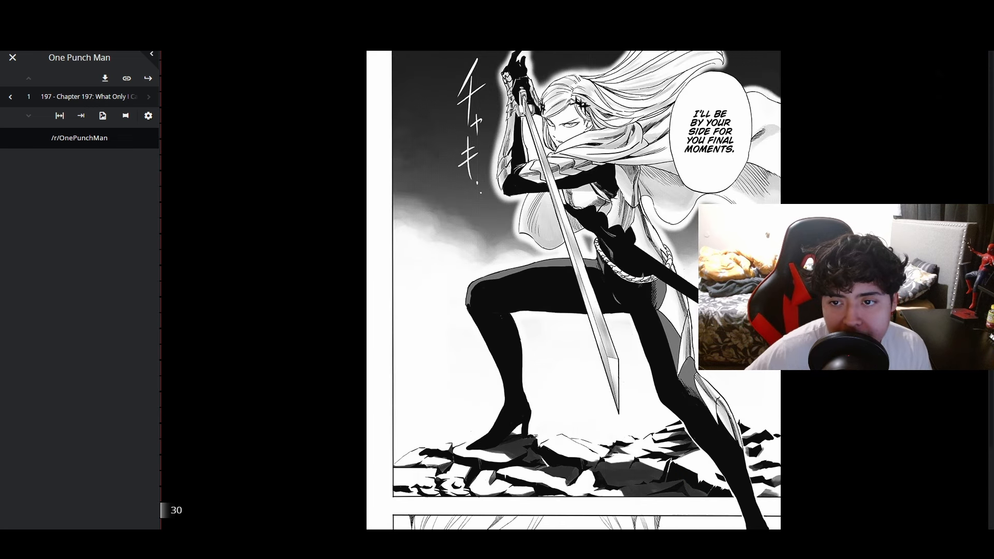
Return from page 30 to page 11's starry space battle panel.
{"action": "scroll", "scroll_direction": "down", "scroll_amount": 3}
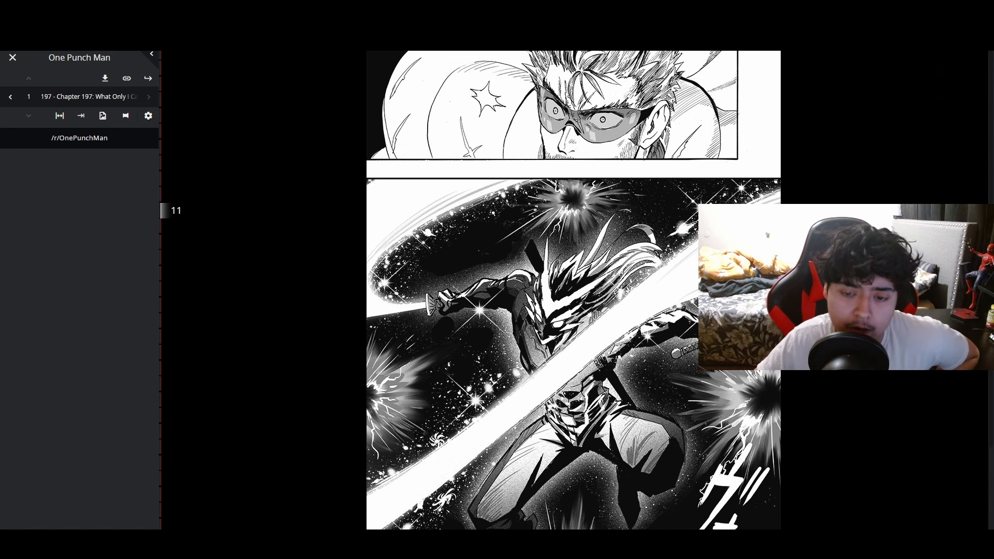
Scroll through chapter 197 from page 11, past pages 12 and 20, to page 27.
{"action": "scroll", "scroll_direction": "down", "scroll_amount": 3}
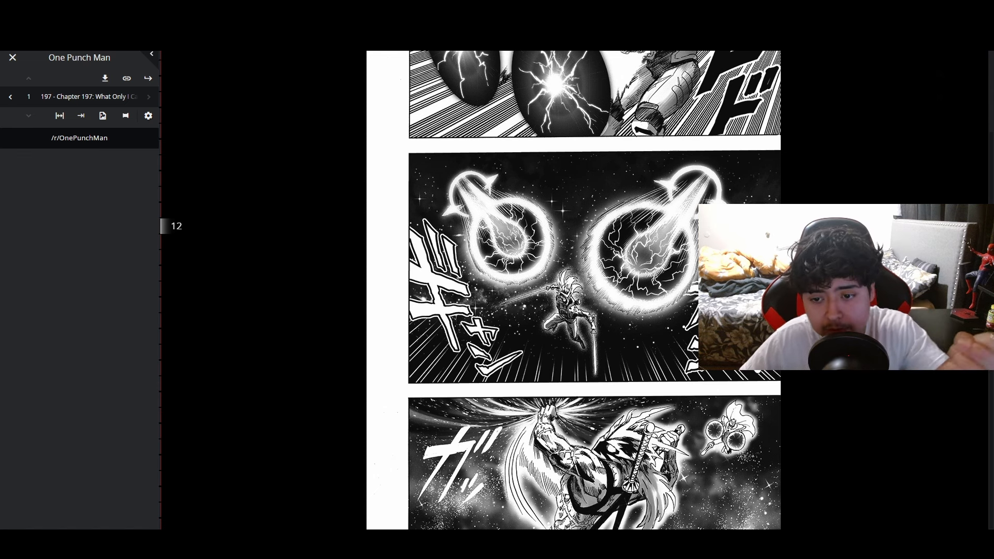
{"action": "scroll", "scroll_direction": "down", "scroll_amount": 3}
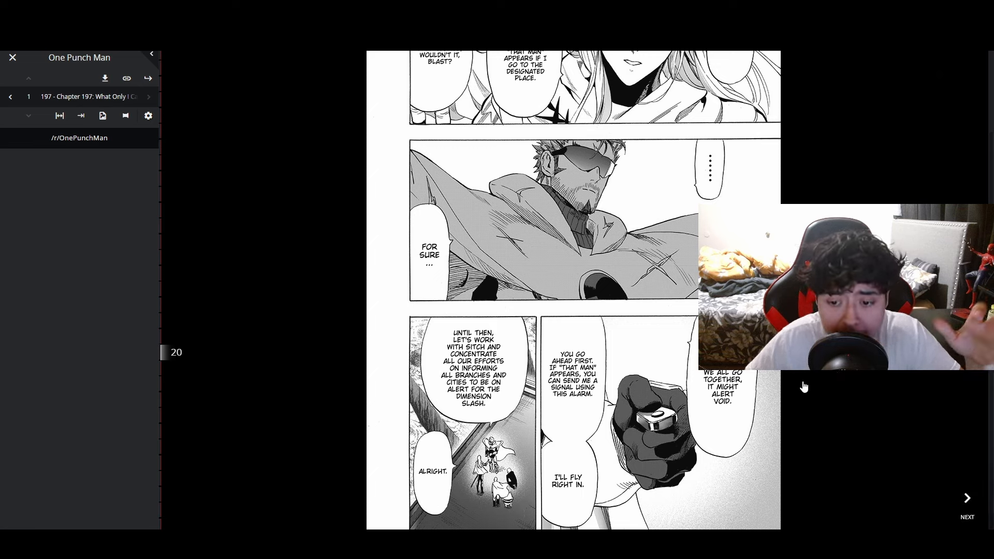
{"action": "mouse_move", "coordinate": [650, 419]}
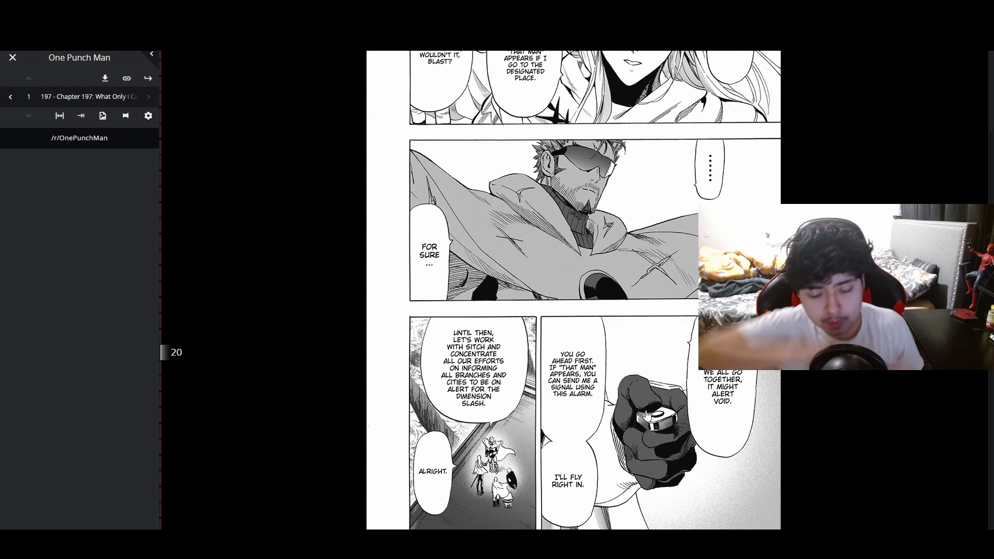
{"action": "scroll", "scroll_direction": "down", "scroll_amount": 3}
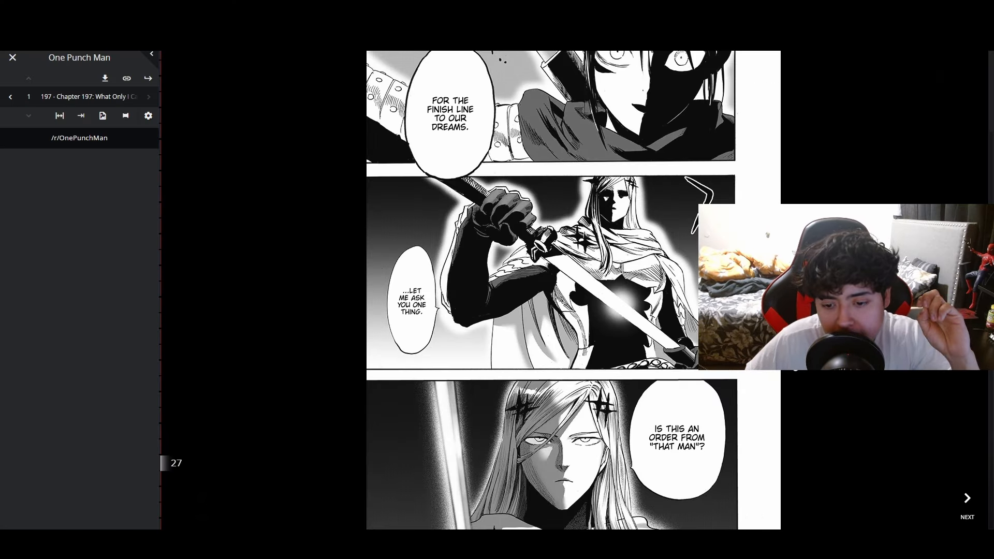
Advance chapter 197 from page 27 to page 29, where Sonic is asked about regrets.
{"action": "left_click", "coordinate": [966, 498]}
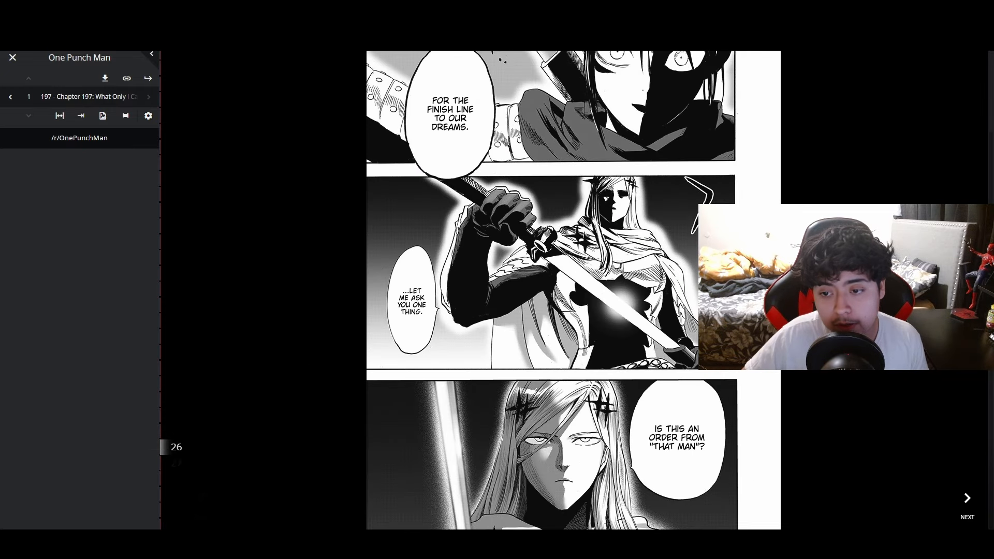
{"action": "scroll", "scroll_direction": "down", "scroll_amount": 3}
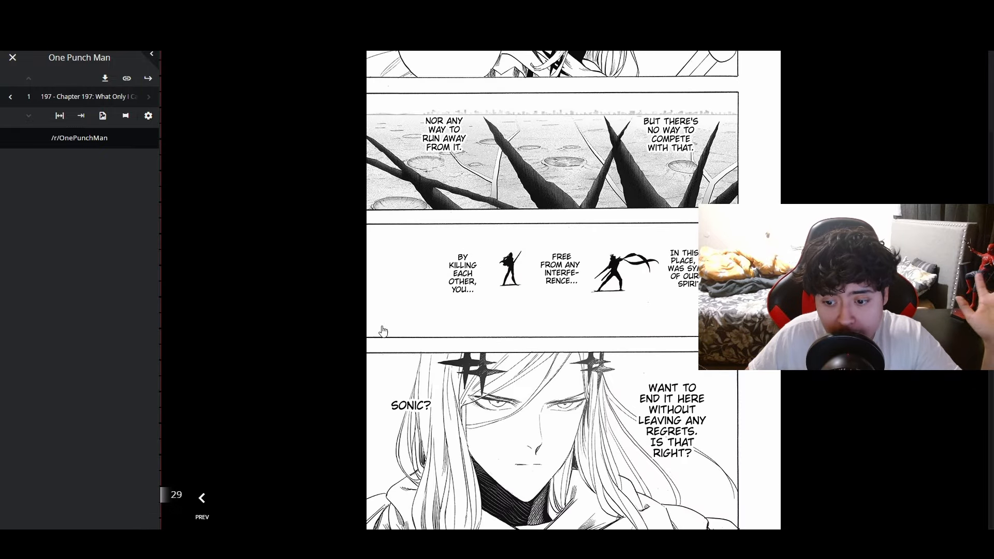
Open bonus chapter 151.5, 'The Style Of A King', from the Volume 30 extras.
{"action": "scroll", "scroll_direction": "down", "scroll_amount": 3}
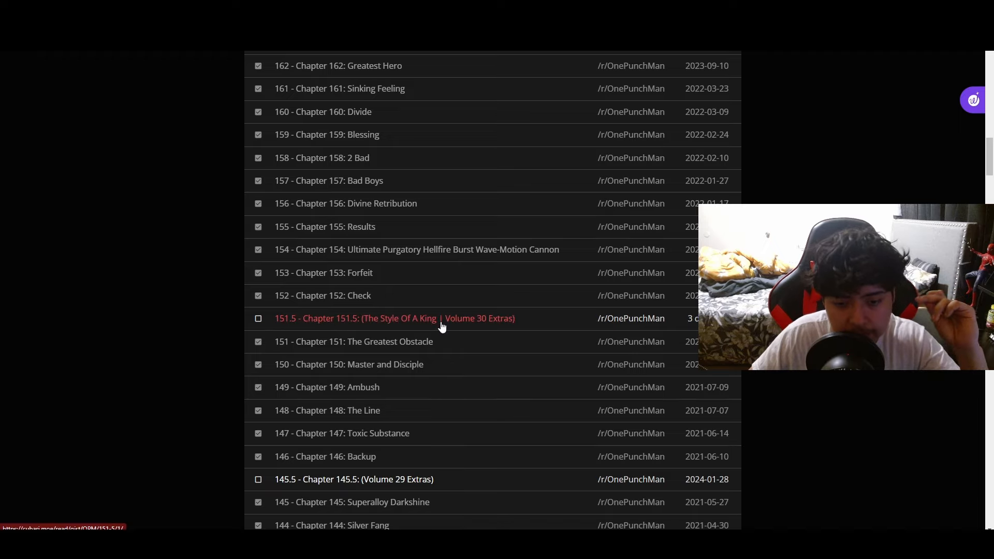
{"action": "left_click", "coordinate": [395, 318]}
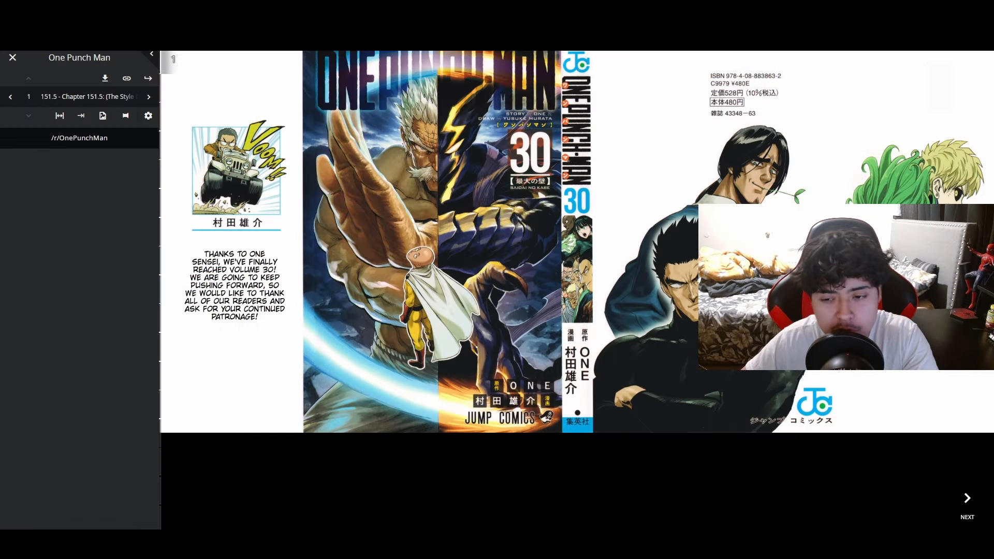
Read past the Volume 30 covers and 'The Style of a King' title page to page 4.
{"action": "left_click", "coordinate": [966, 499]}
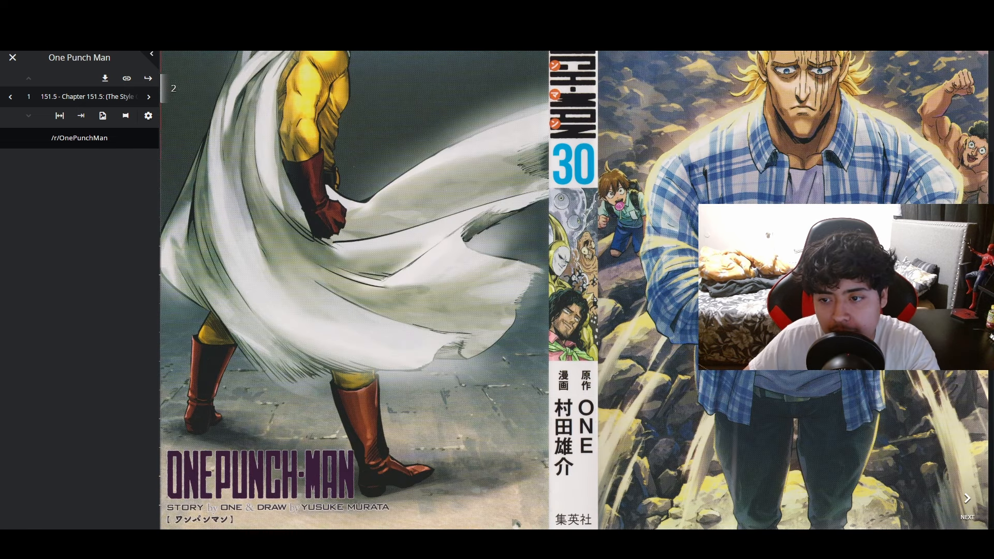
{"action": "left_click", "coordinate": [966, 498]}
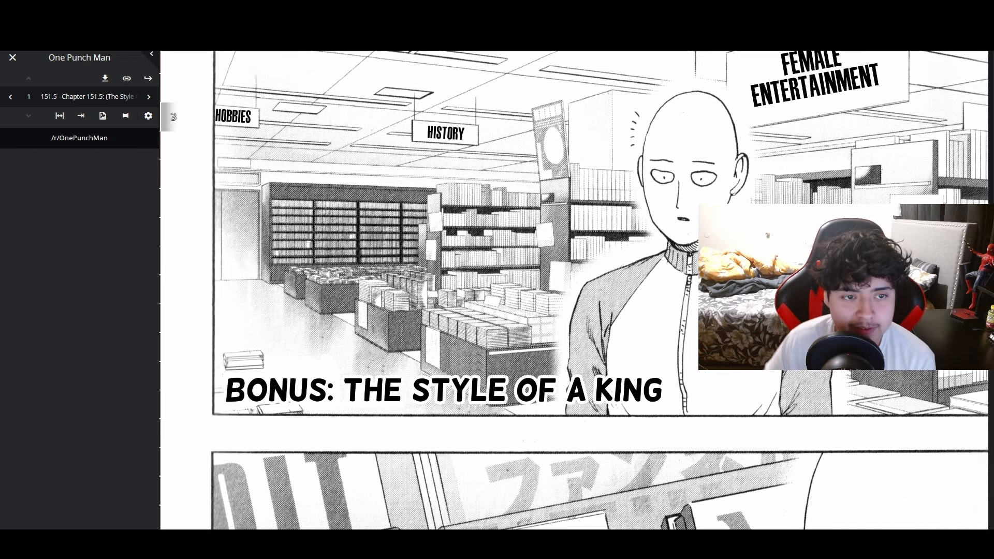
{"action": "scroll", "scroll_direction": "down", "scroll_amount": 3}
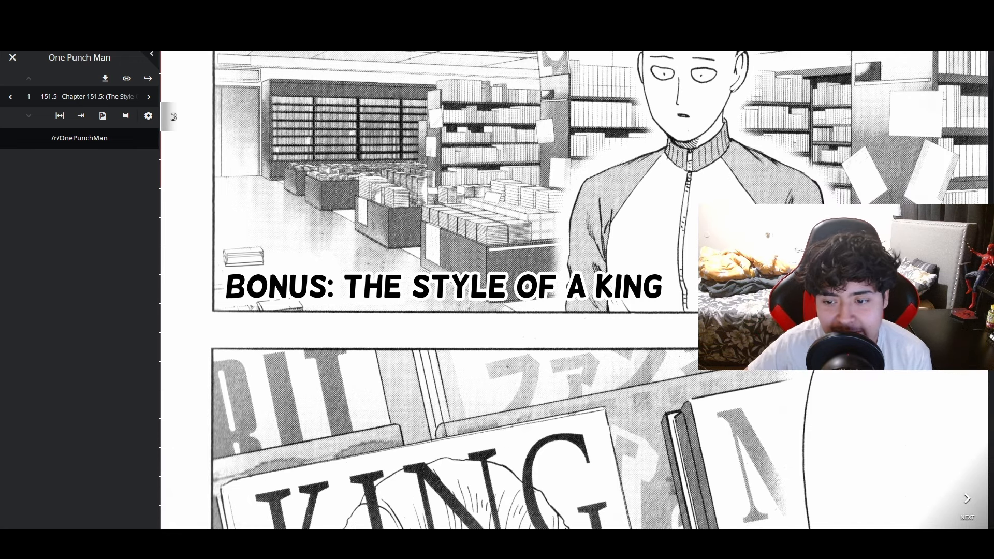
{"action": "scroll", "scroll_direction": "down", "scroll_amount": 3}
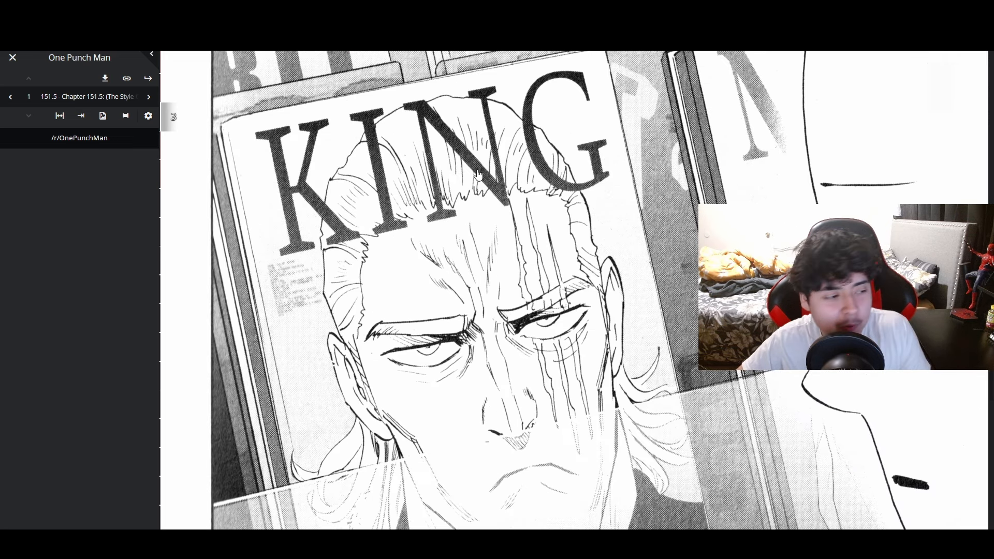
{"action": "scroll", "scroll_direction": "down", "scroll_amount": 3}
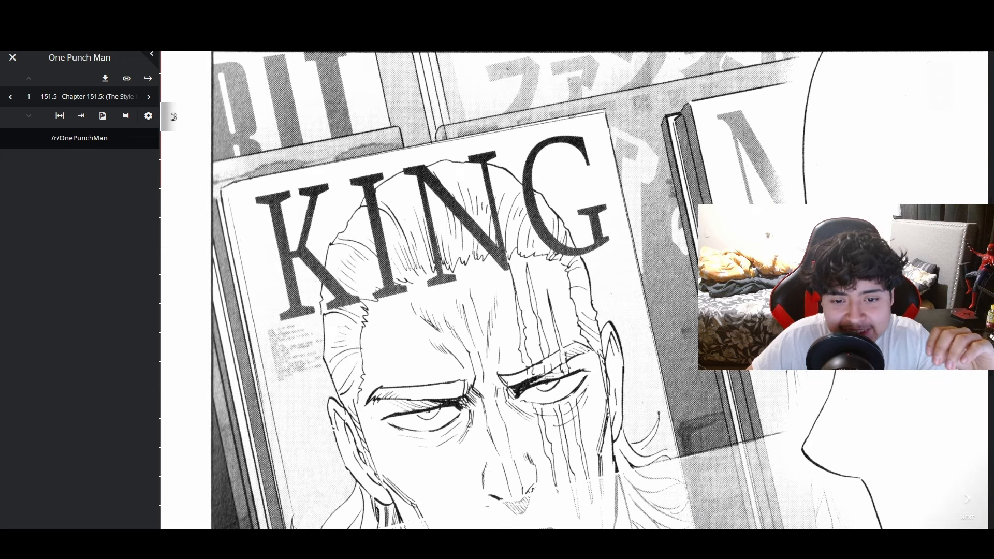
{"action": "left_click", "coordinate": [966, 499]}
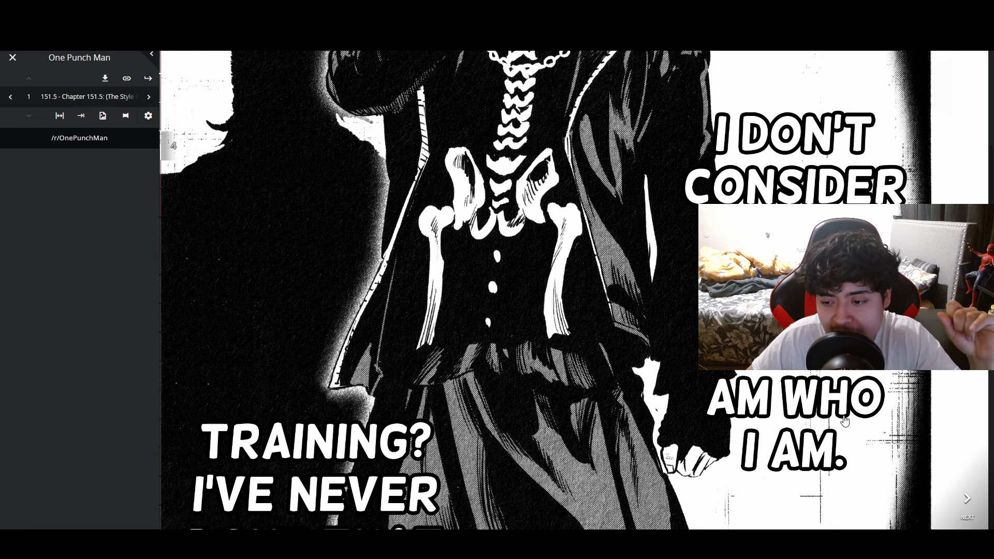
Scroll through pages 5–8 of chapter 151.5 to the 'There's always a bigger fish' page.
{"action": "scroll", "scroll_direction": "down", "scroll_amount": 3}
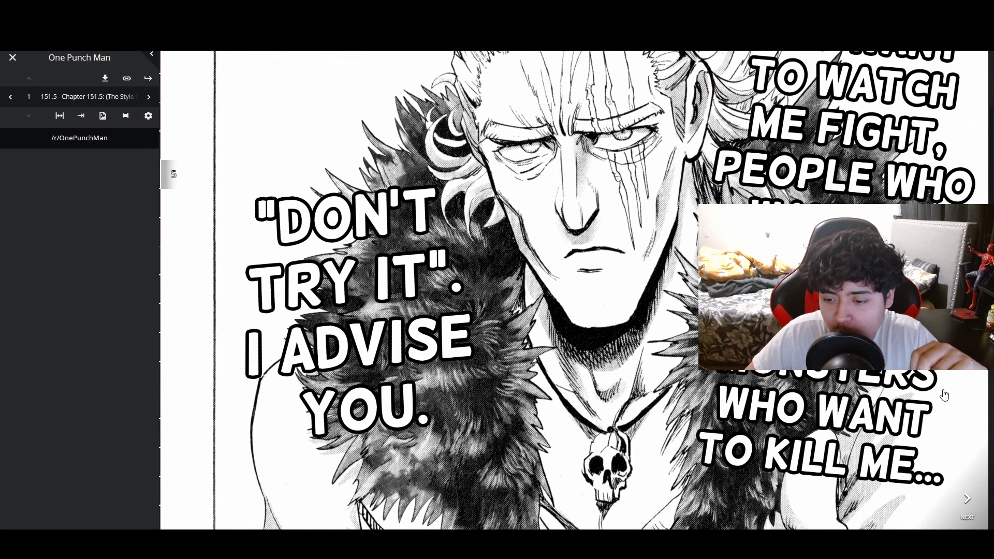
{"action": "mouse_move", "coordinate": [518, 387]}
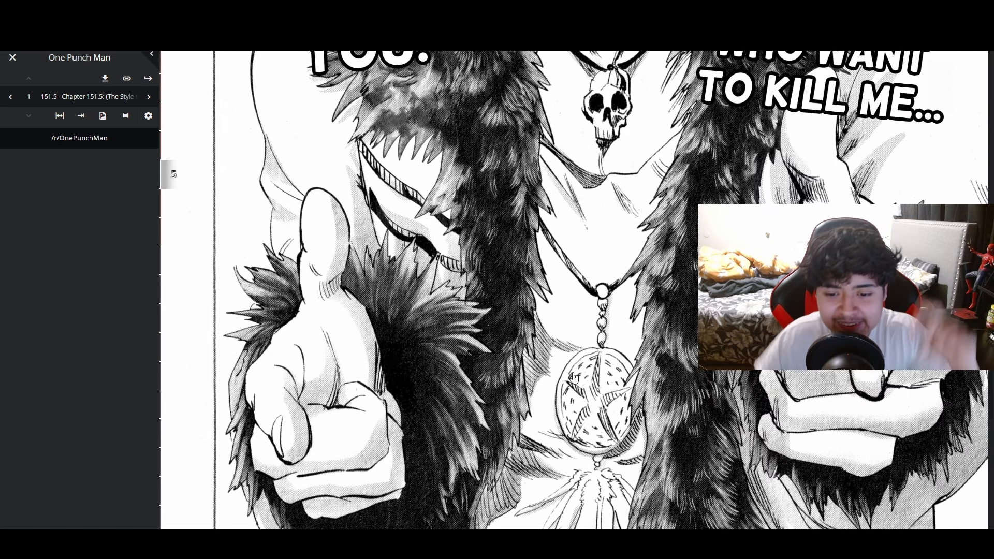
{"action": "scroll", "scroll_direction": "down", "scroll_amount": 3}
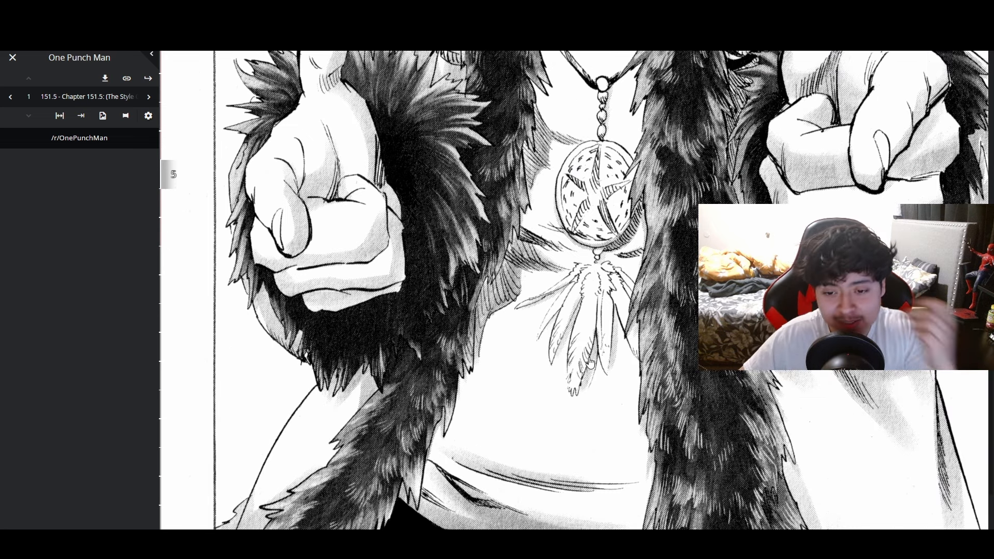
{"action": "scroll", "scroll_direction": "down", "scroll_amount": 3}
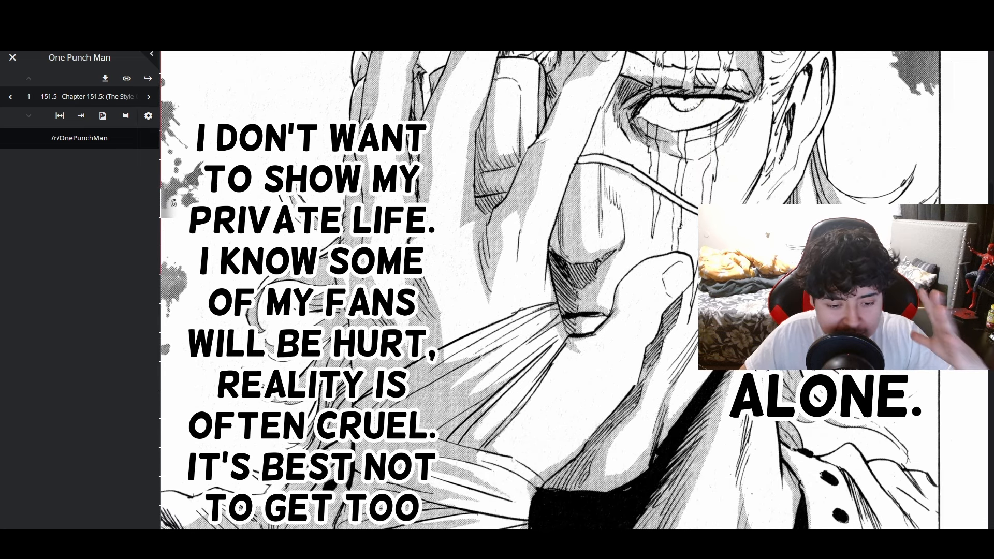
{"action": "scroll", "scroll_direction": "down", "scroll_amount": 3}
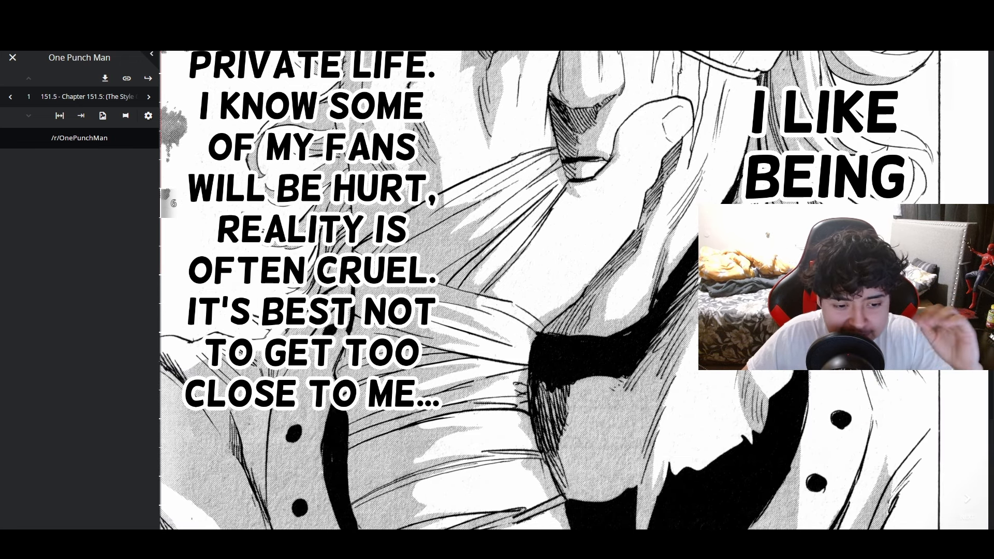
{"action": "scroll", "scroll_direction": "down", "scroll_amount": 3}
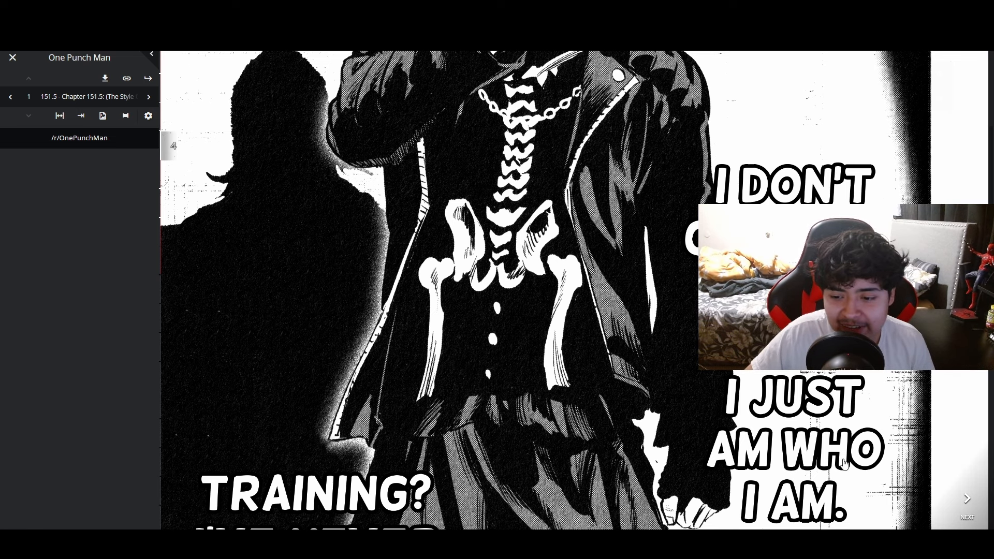
{"action": "scroll", "scroll_direction": "down", "scroll_amount": 3}
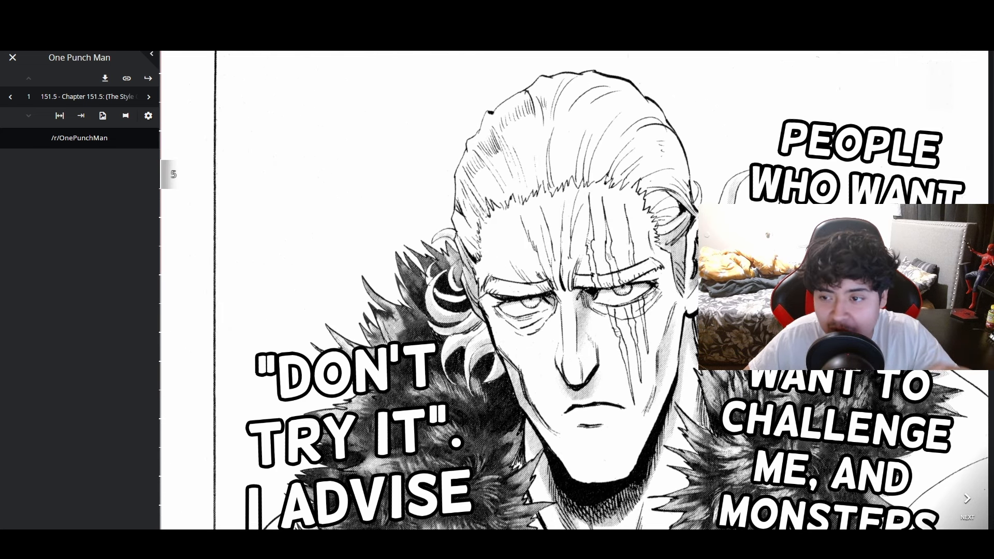
{"action": "scroll", "scroll_direction": "down", "scroll_amount": 3}
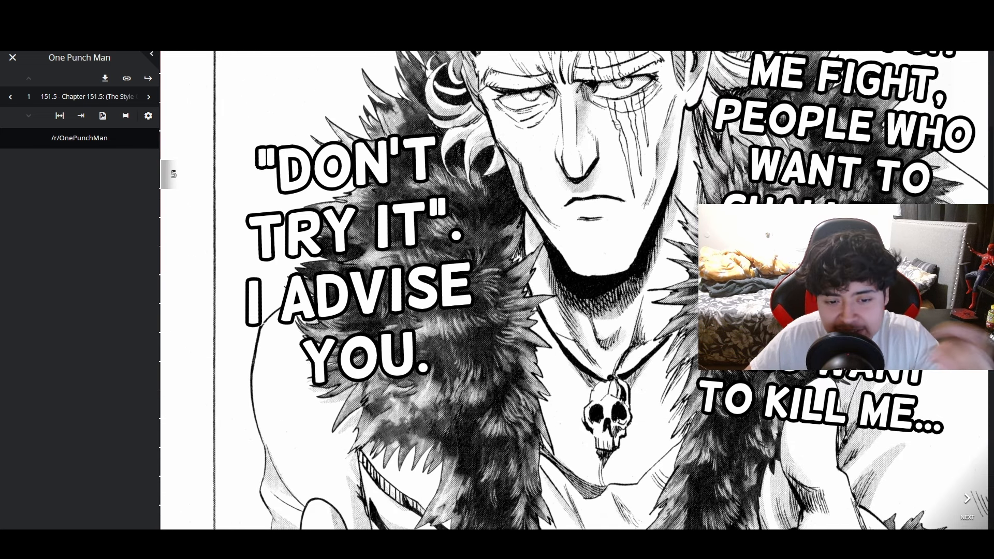
{"action": "scroll", "scroll_direction": "down", "scroll_amount": 3}
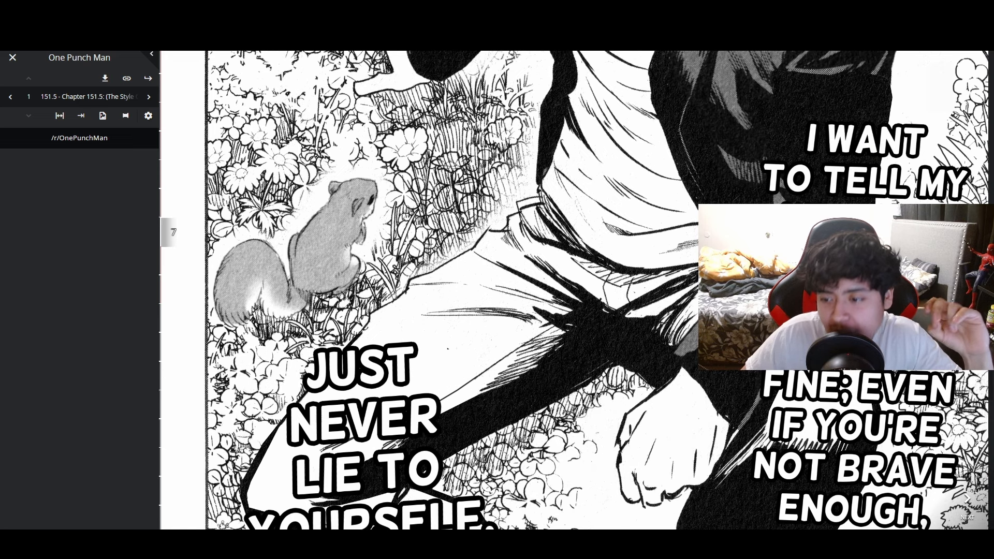
{"action": "scroll", "scroll_direction": "down", "scroll_amount": 3}
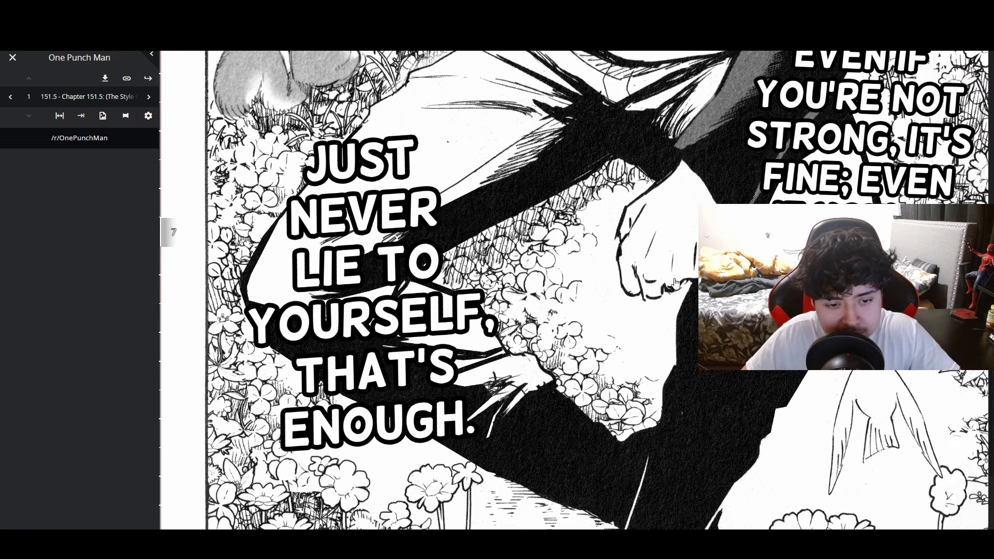
{"action": "scroll", "scroll_direction": "down", "scroll_amount": 3}
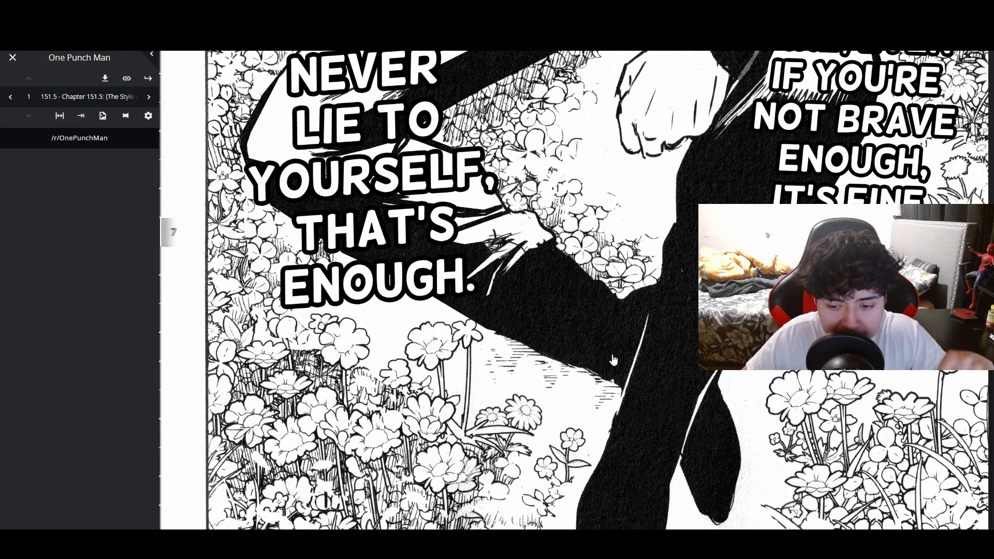
{"action": "scroll", "scroll_direction": "down", "scroll_amount": 3}
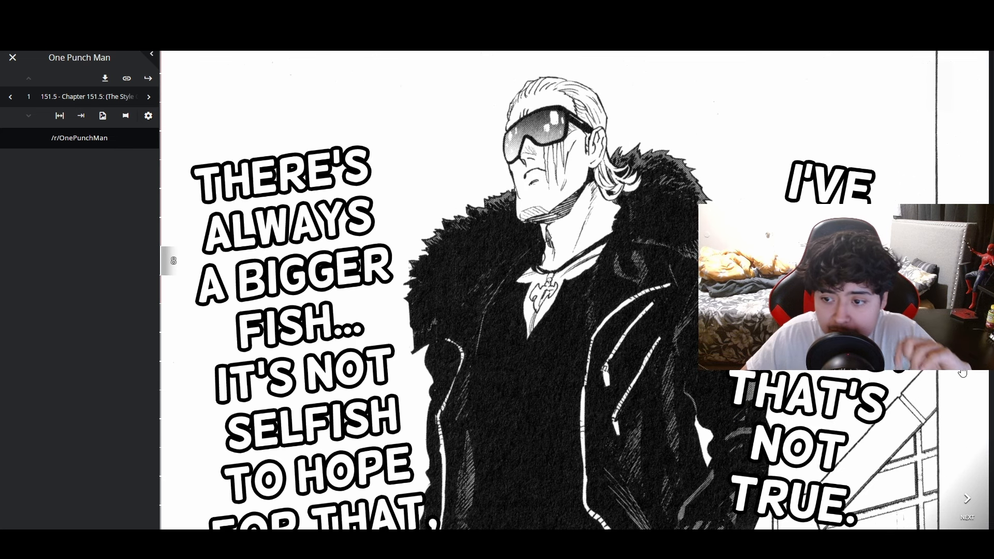
{"action": "scroll", "scroll_direction": "down", "scroll_amount": 3}
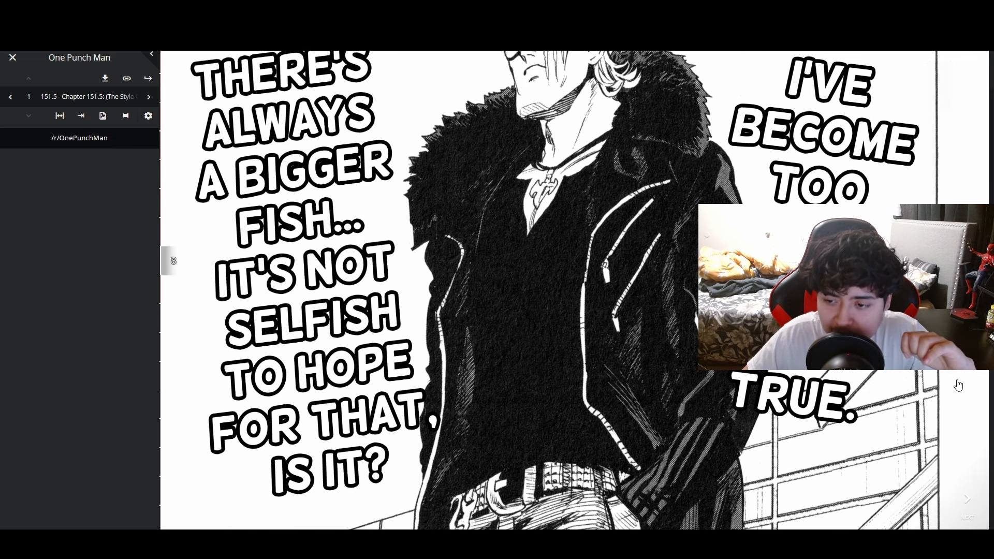
{"action": "mouse_move", "coordinate": [945, 374]}
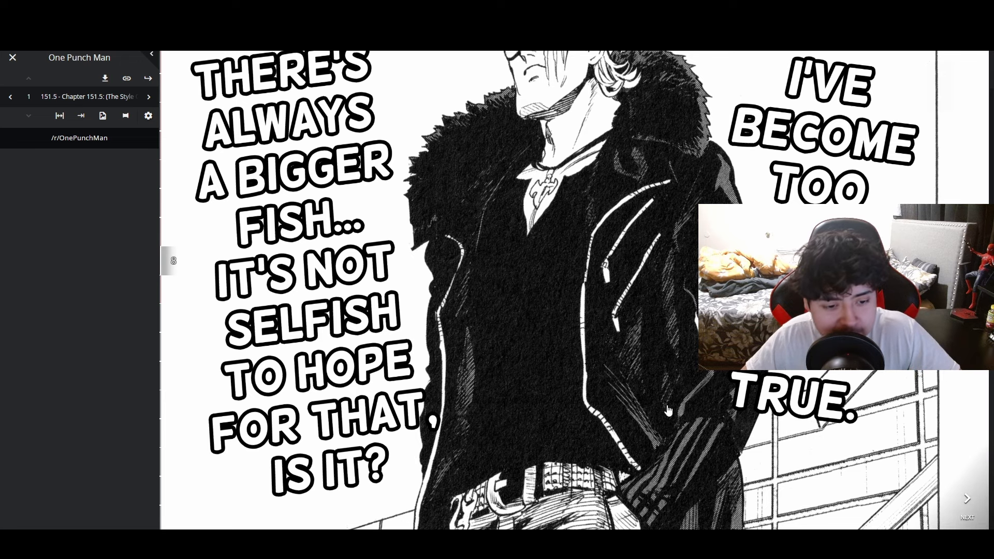
{"action": "scroll", "scroll_direction": "down", "scroll_amount": 3}
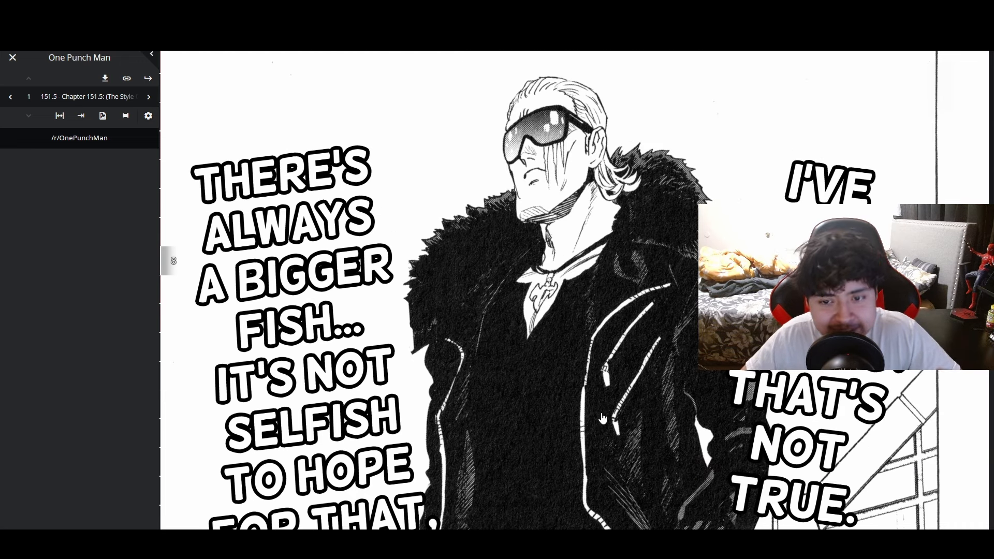
{"action": "scroll", "scroll_direction": "down", "scroll_amount": 3}
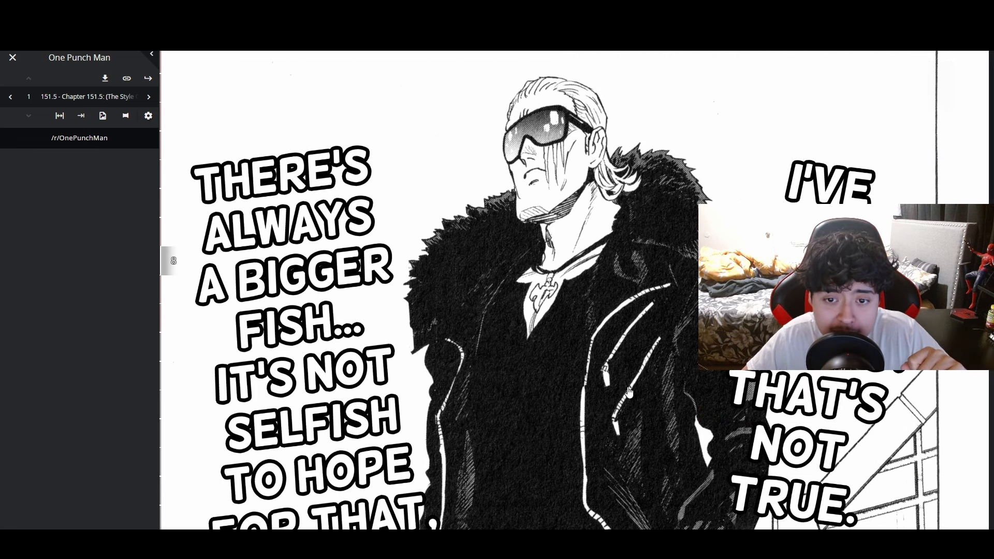
Scroll past page 8 to page 9, the dark Volume 30 art with the fiction disclaimer.
{"action": "scroll", "scroll_direction": "down", "scroll_amount": 3}
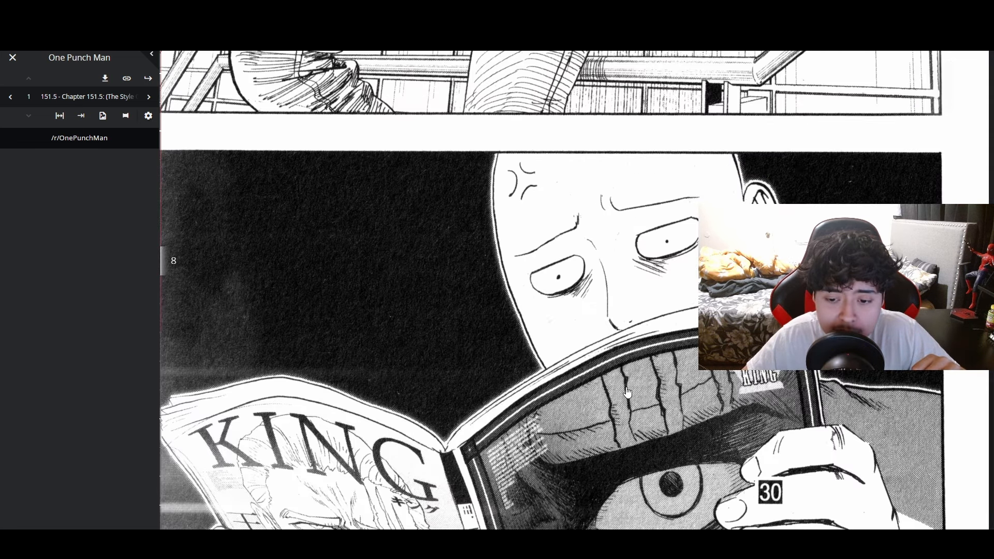
{"action": "mouse_move", "coordinate": [671, 409]}
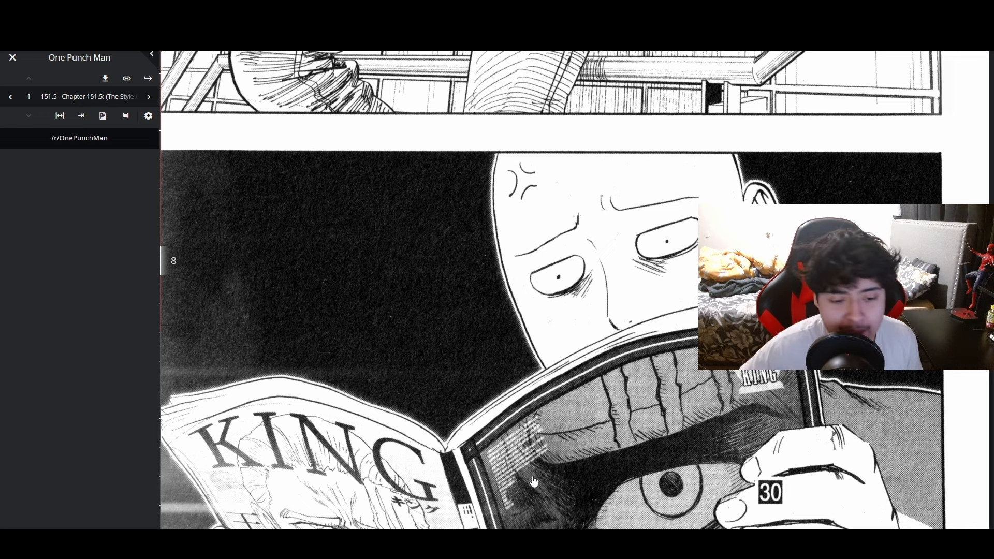
{"action": "scroll", "scroll_direction": "down", "scroll_amount": 3}
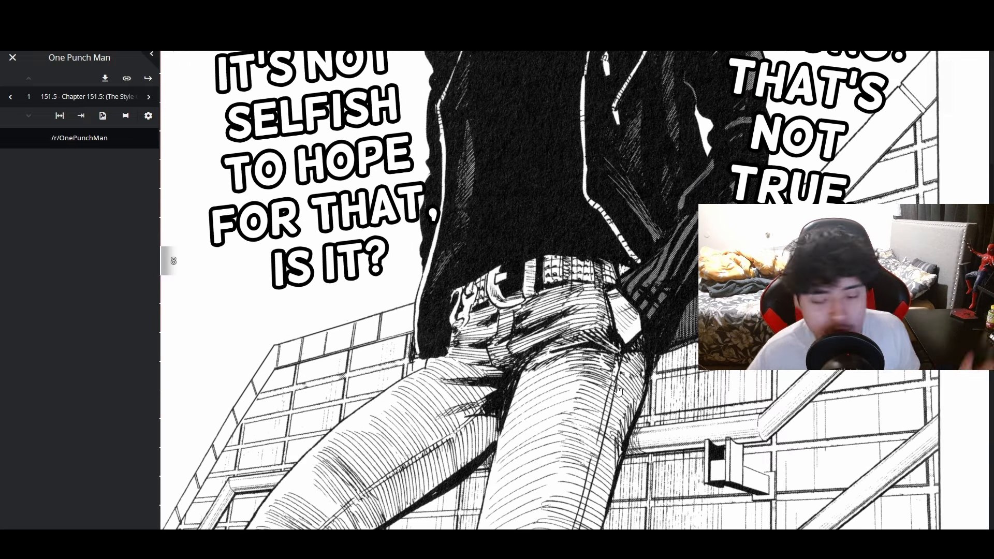
{"action": "scroll", "scroll_direction": "down", "scroll_amount": 3}
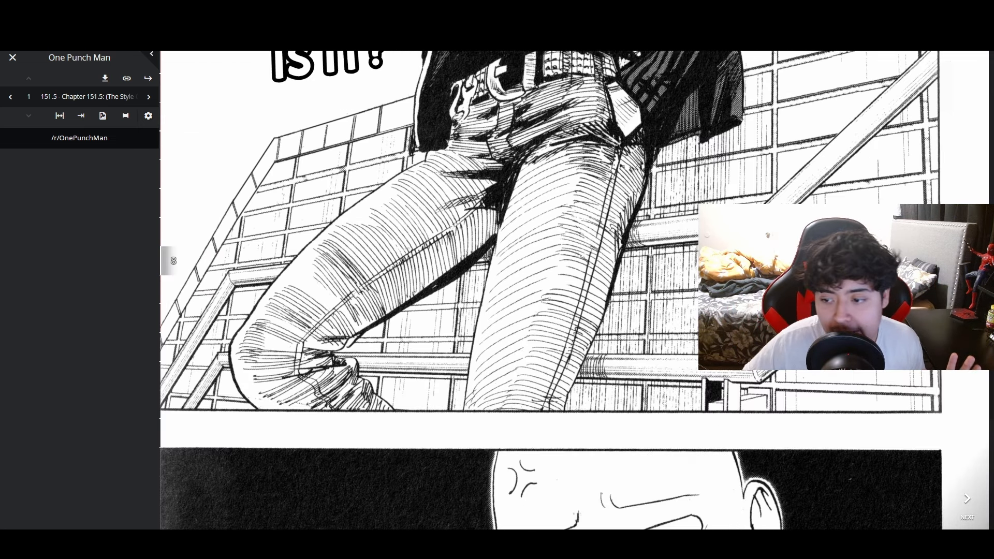
{"action": "scroll", "scroll_direction": "down", "scroll_amount": 3}
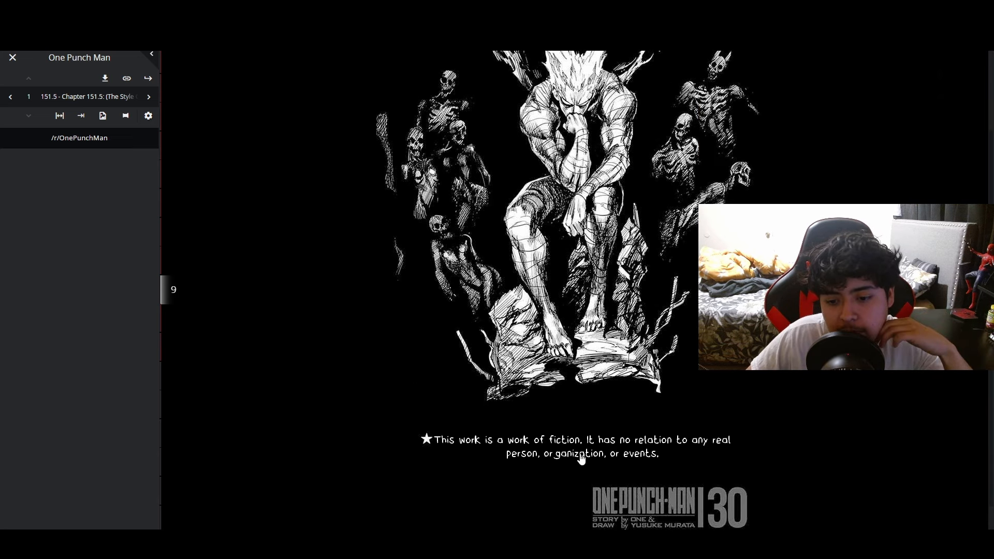
Flip through pages 10–16 of chapter 151.5, then continue to chapter 197's cover page.
{"action": "scroll", "scroll_direction": "down", "scroll_amount": 3}
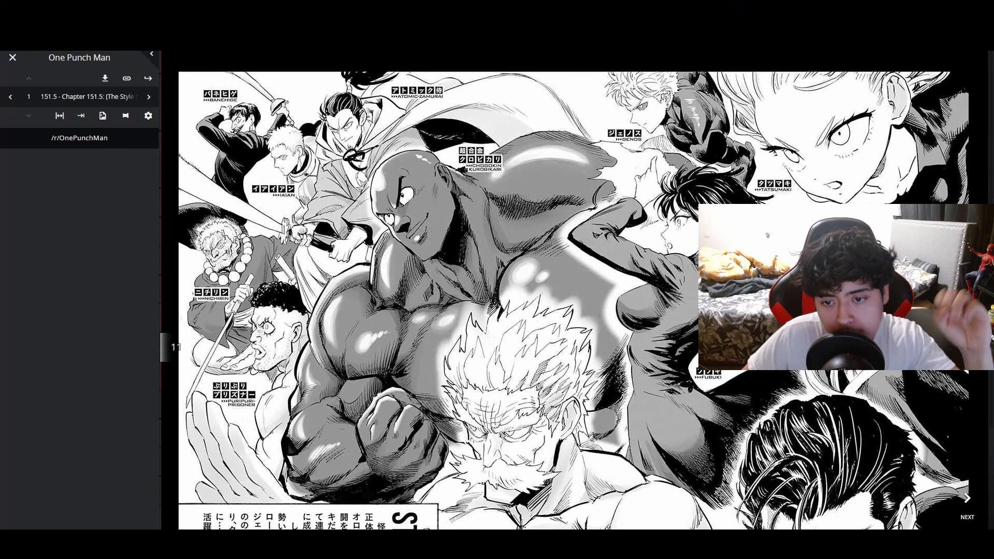
{"action": "left_click", "coordinate": [966, 498]}
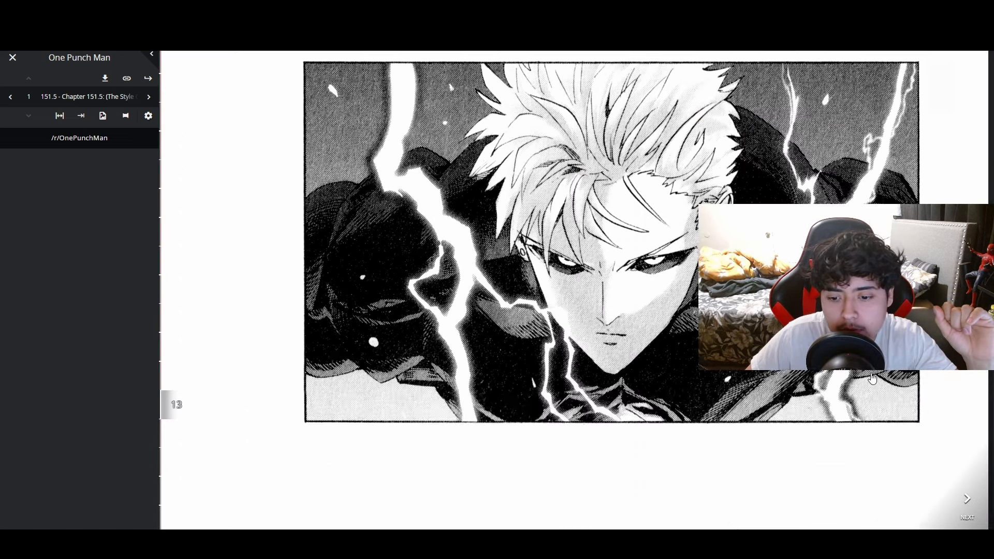
{"action": "scroll", "scroll_direction": "down", "scroll_amount": 3}
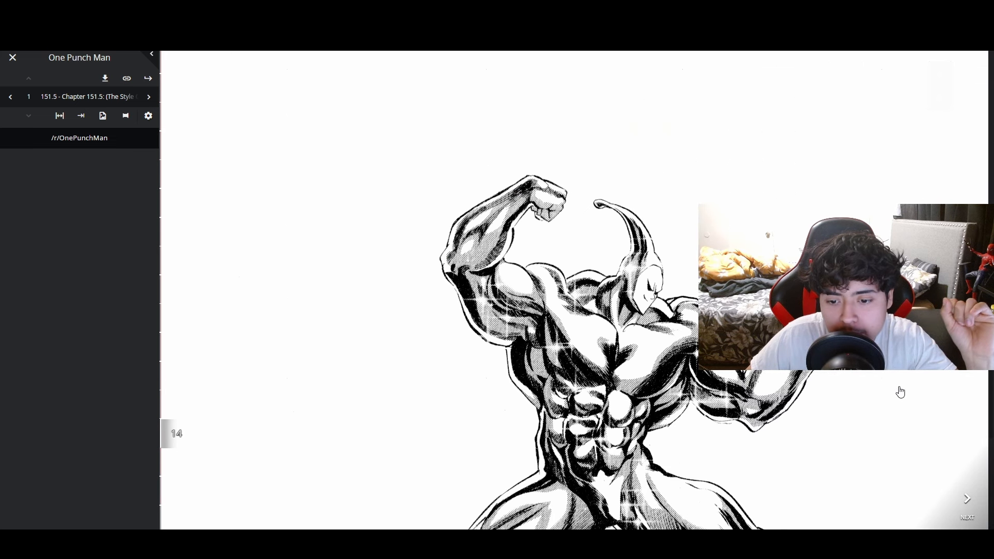
{"action": "left_click", "coordinate": [966, 500]}
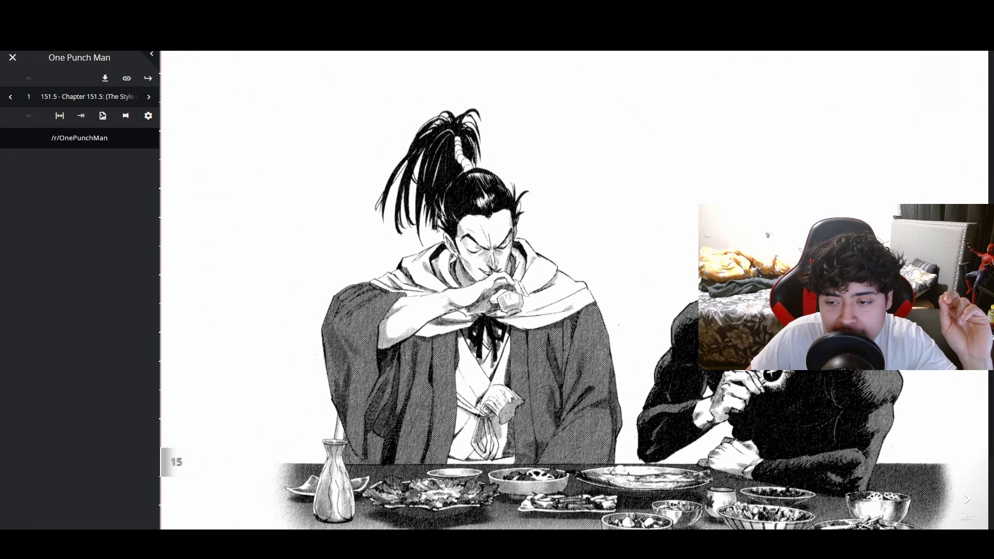
{"action": "left_click", "coordinate": [966, 499]}
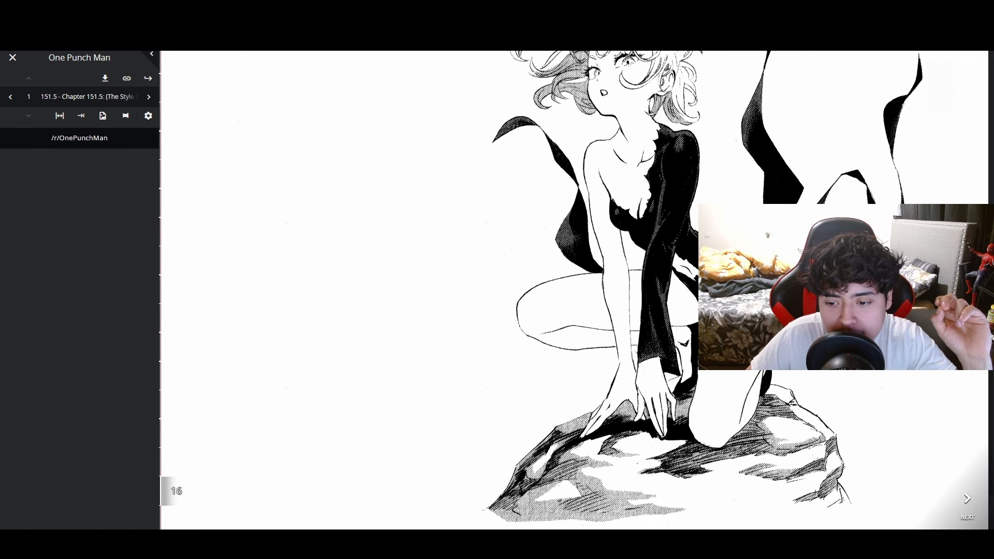
{"action": "left_click", "coordinate": [966, 498]}
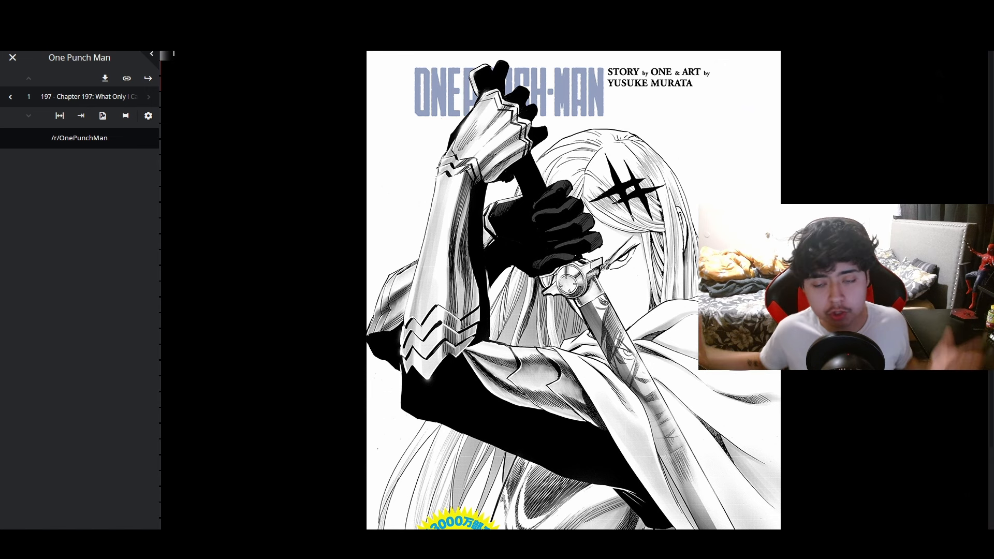
{"action": "scroll", "scroll_direction": "down", "scroll_amount": 3}
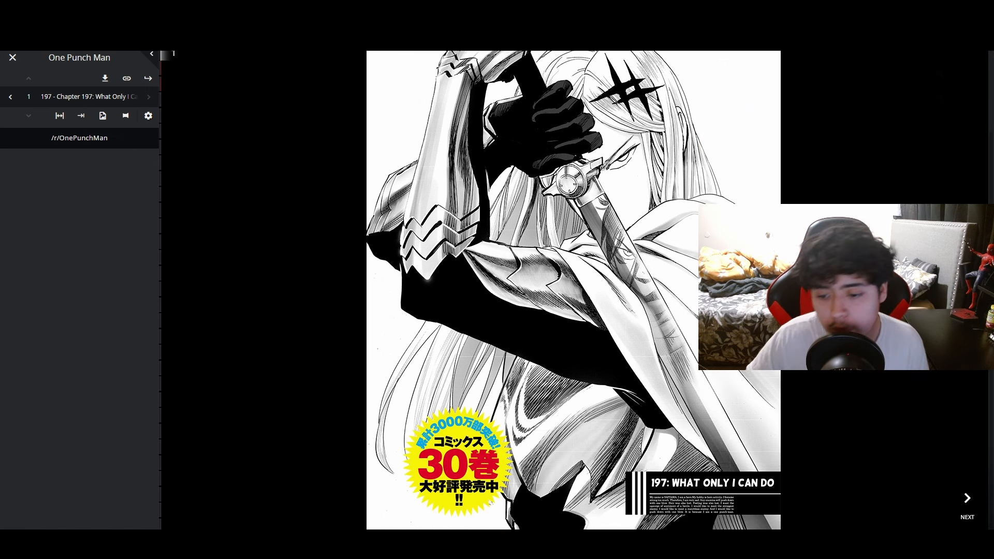